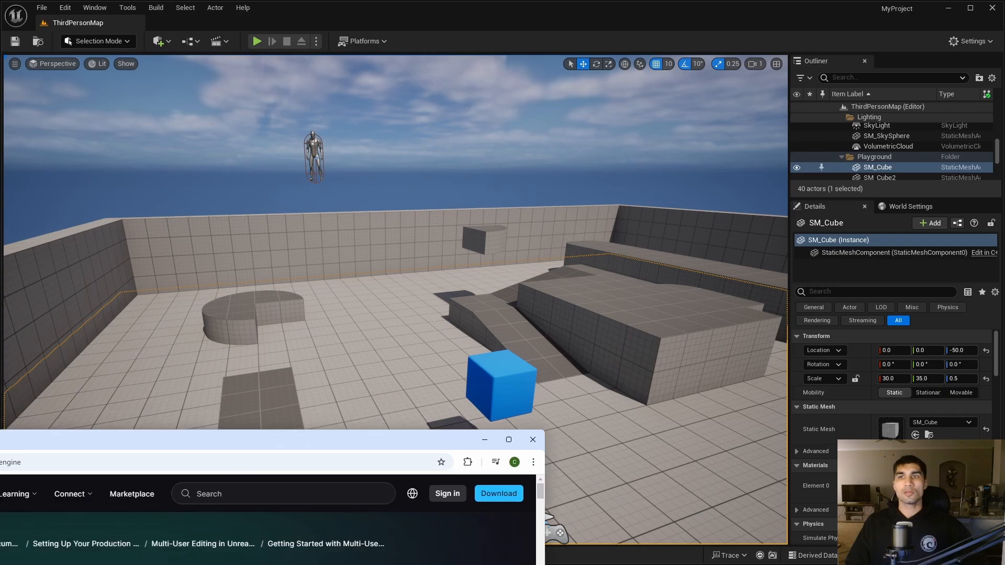
Review the Getting Started with Multi-User Editing guide in Chrome, then return to the Unreal project.
click(508, 439)
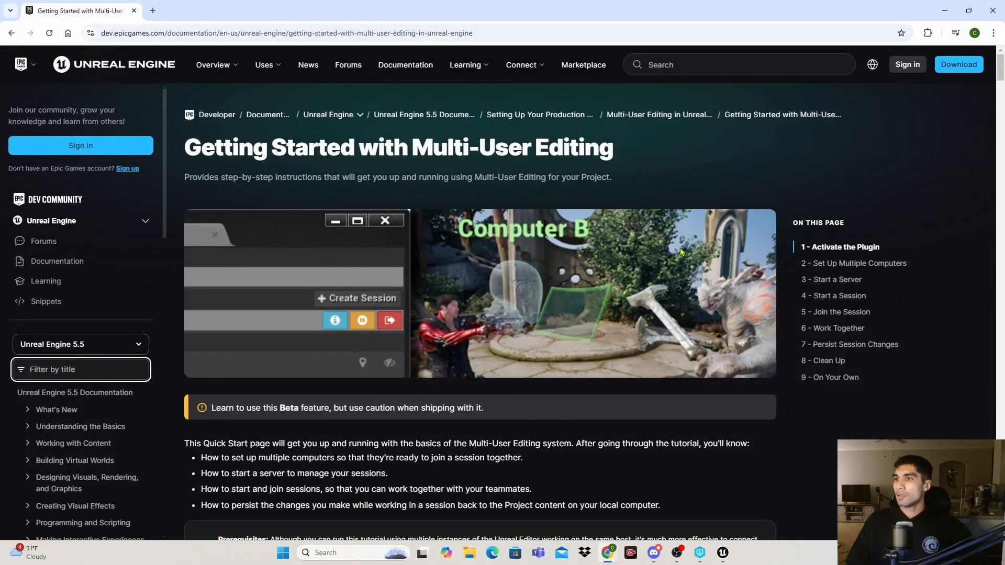
mouse_move(560, 272)
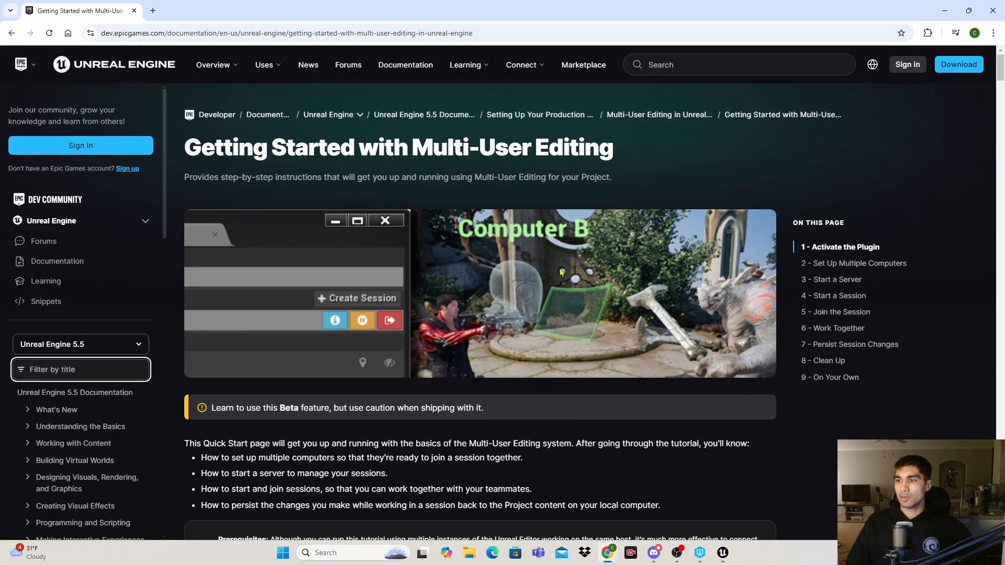
scroll(down, 3)
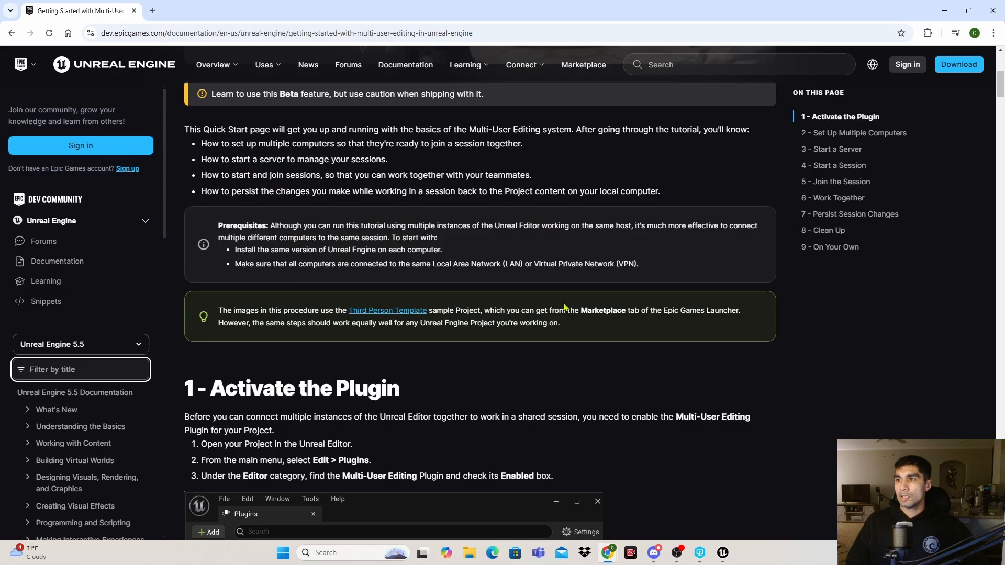
scroll(up, 3)
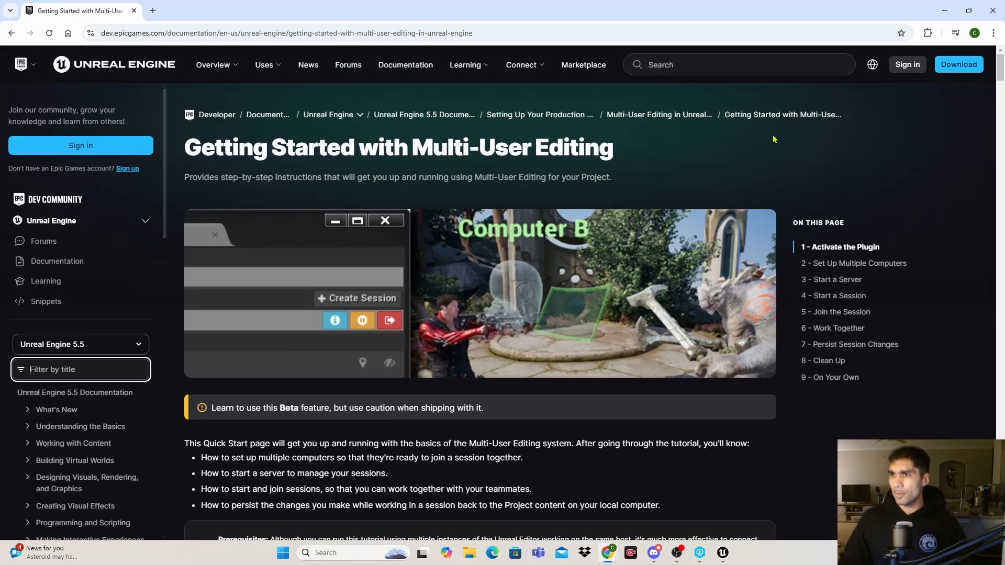
mouse_move(571, 150)
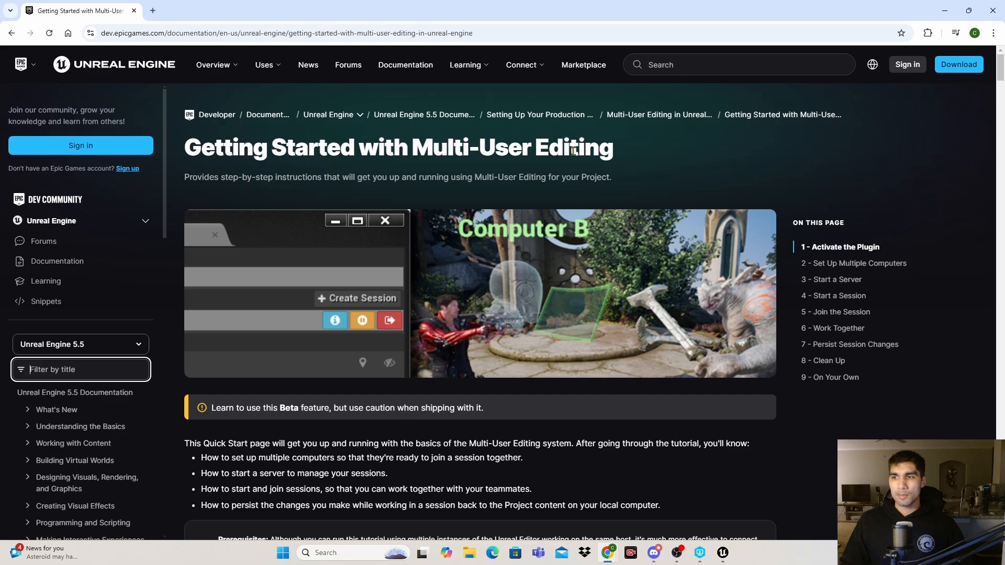
mouse_move(496, 205)
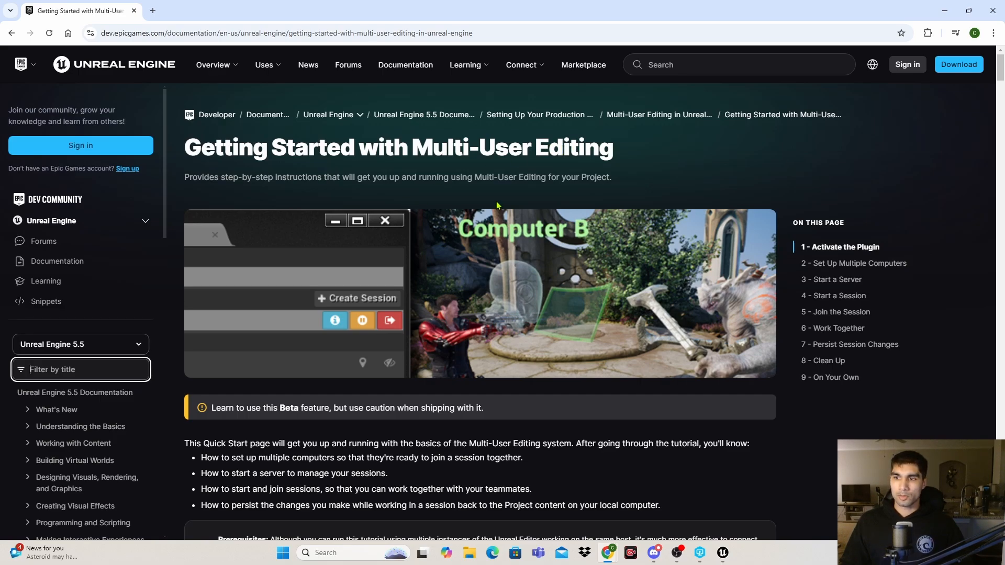
scroll(down, 3)
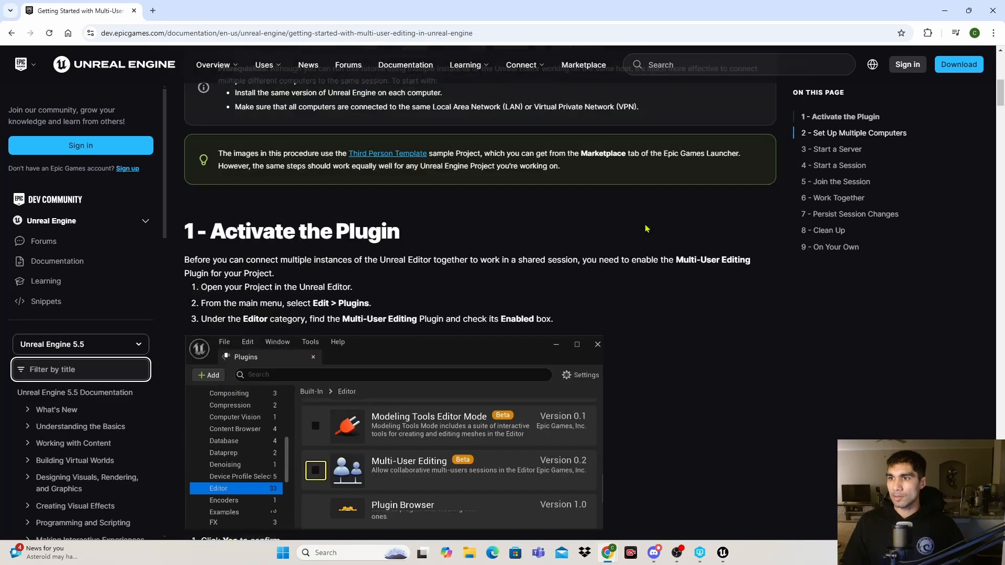
scroll(up, 3)
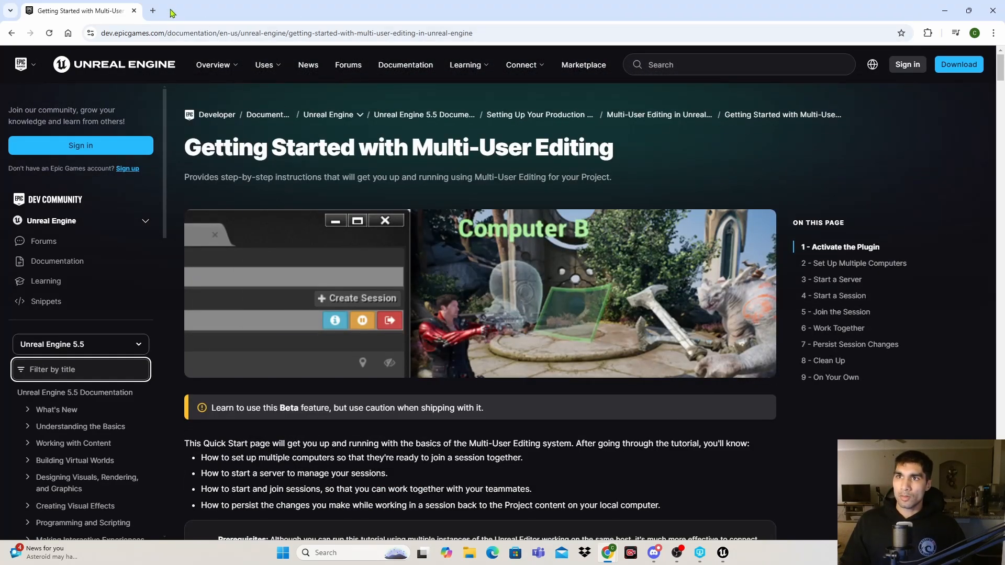
mouse_move(463, 246)
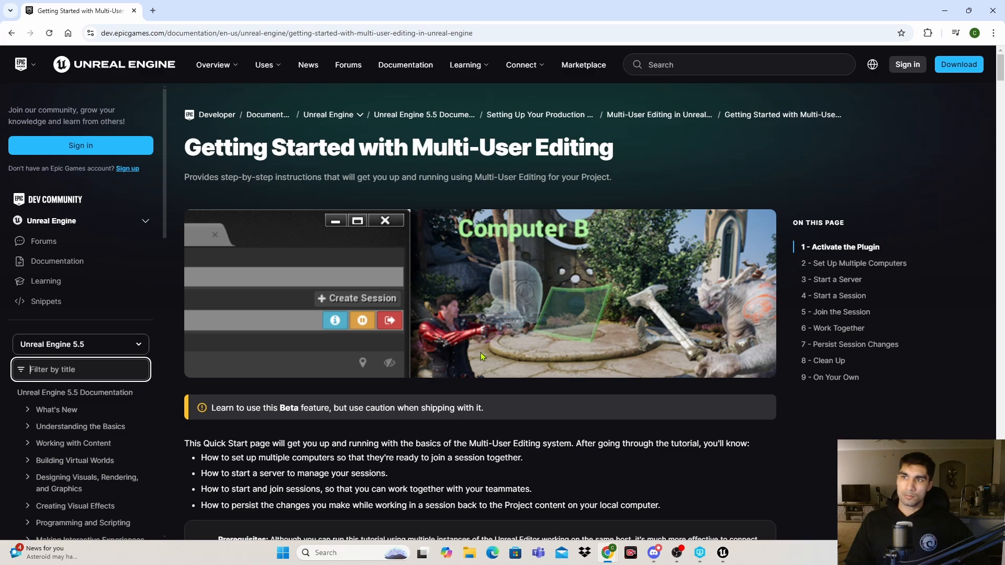
mouse_move(361, 210)
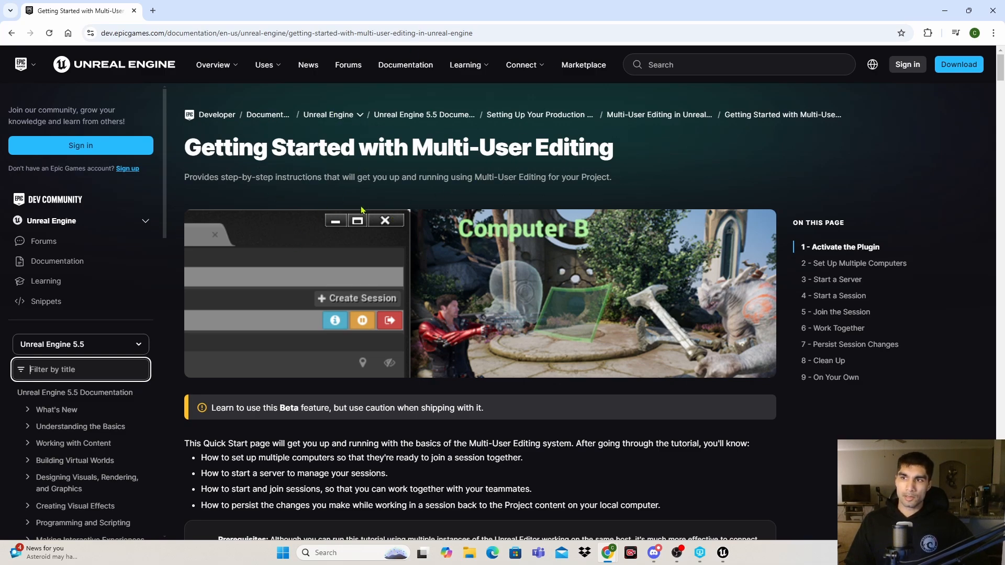
mouse_move(451, 198)
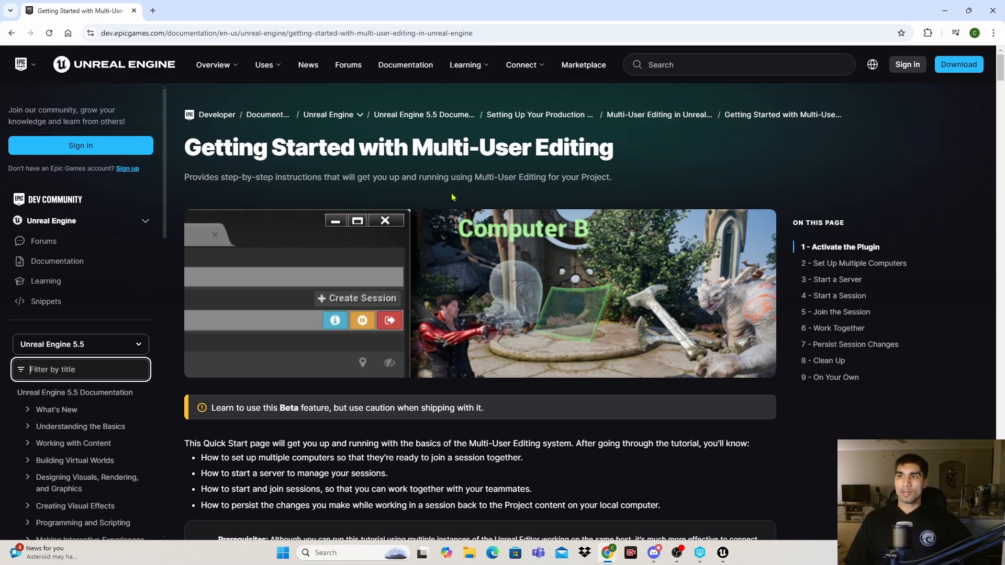
mouse_move(704, 182)
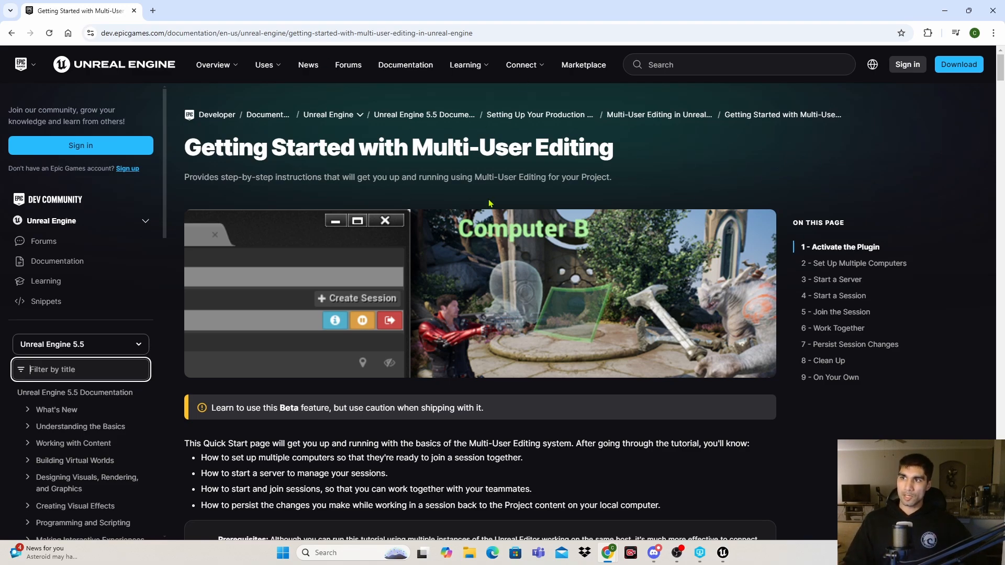
mouse_move(285, 81)
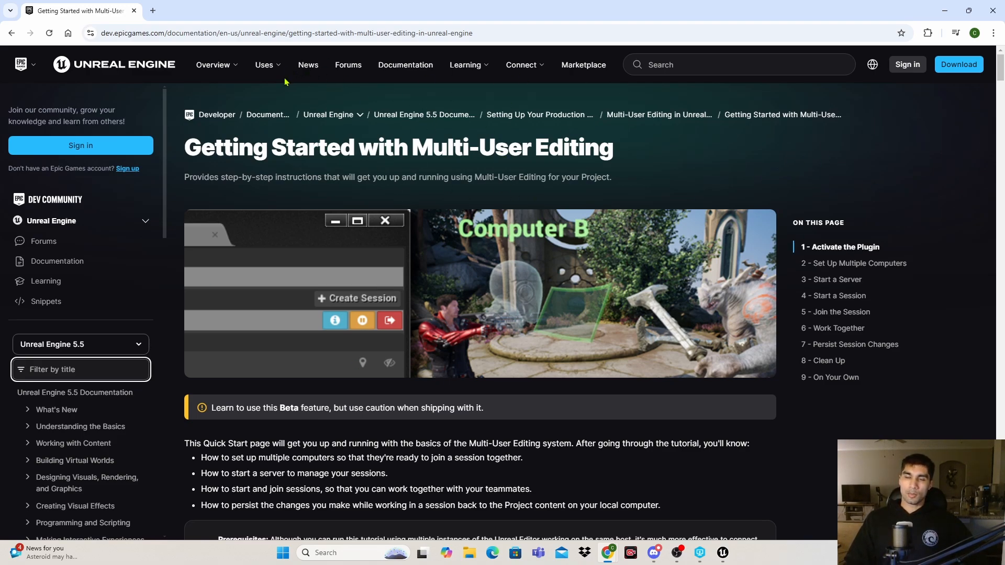
mouse_move(317, 103)
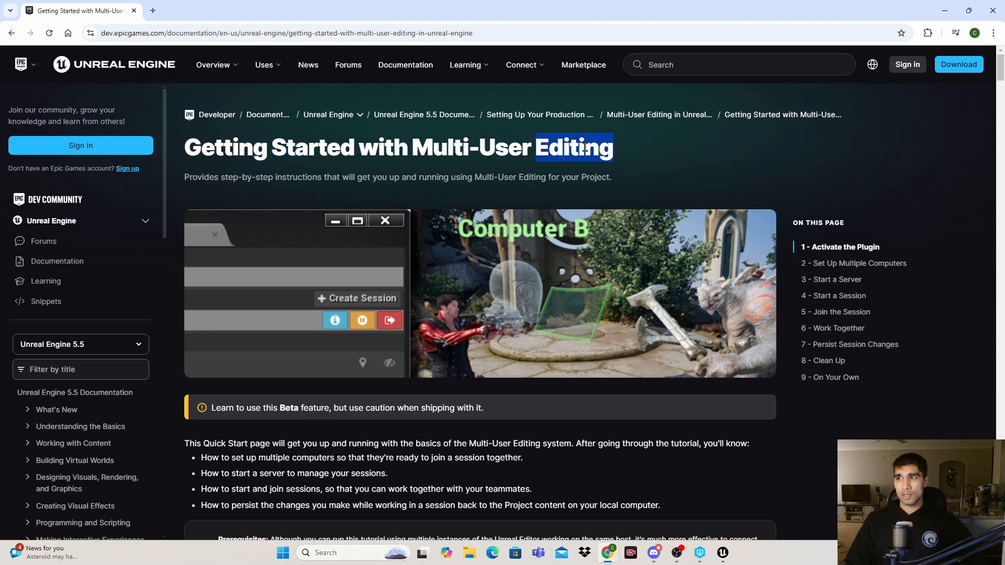
click(521, 64)
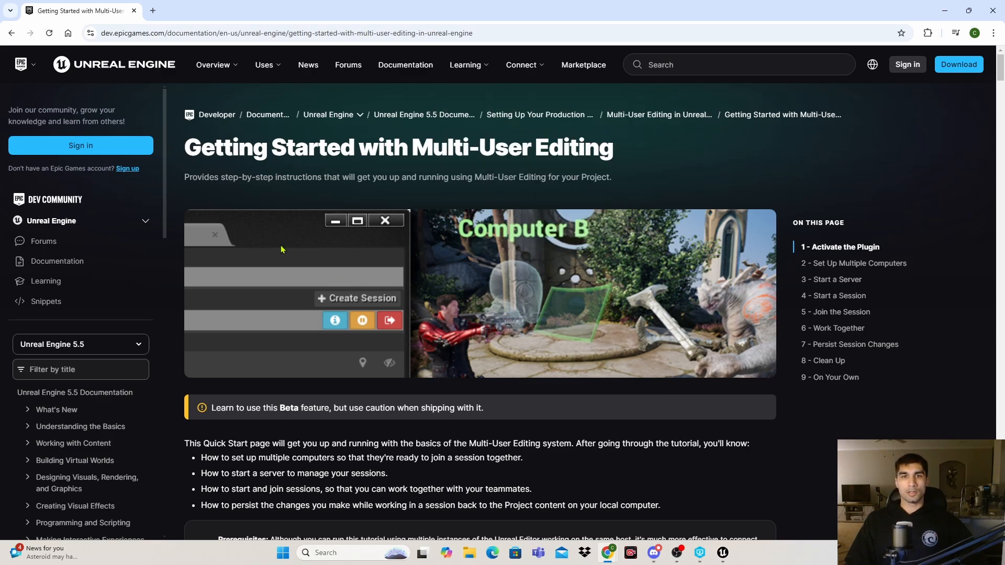
mouse_move(692, 189)
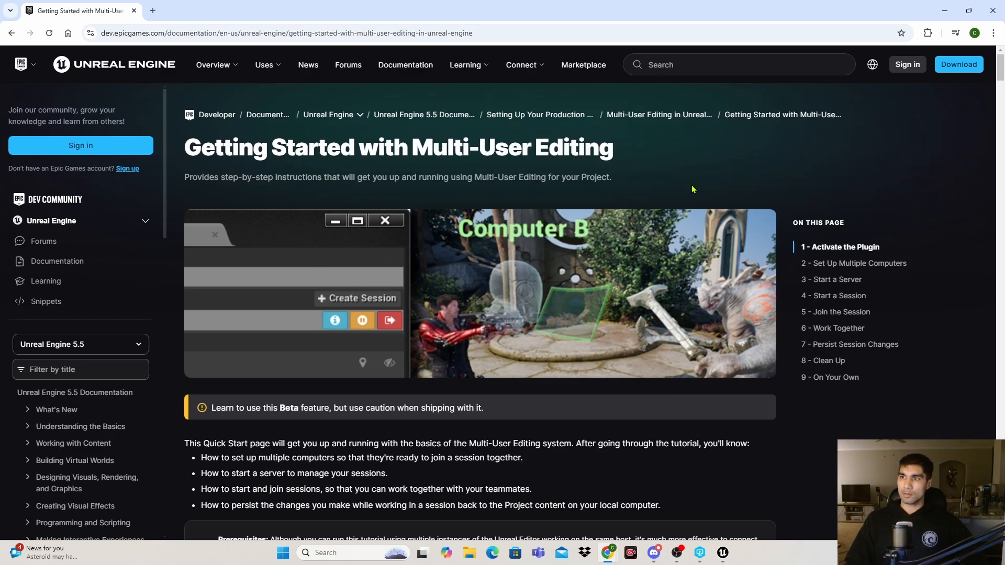
click(721, 552)
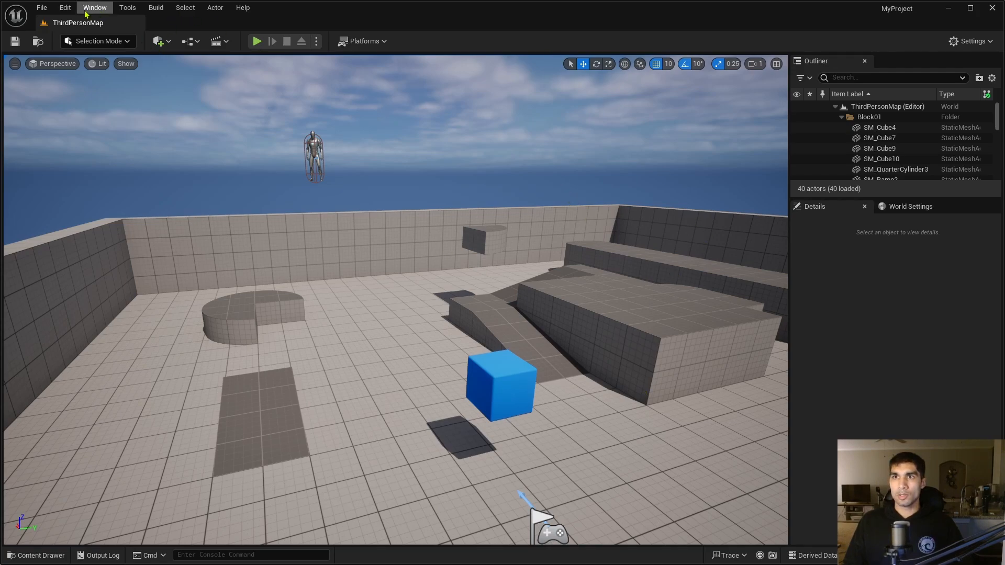
Enable the Multi-User Editing plugin via Edit > Plugins (search 'multi'), accepting the beta warning.
click(65, 7)
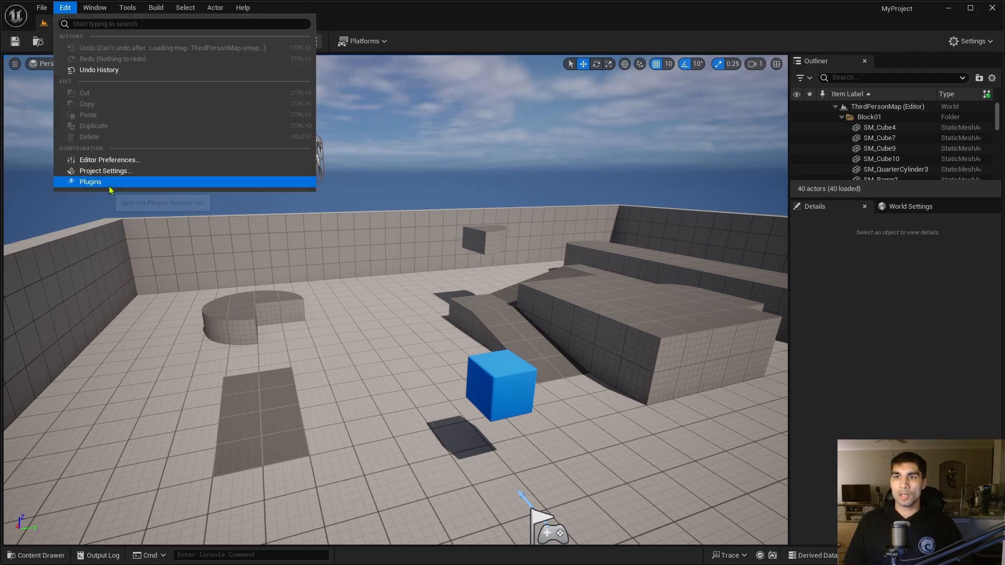
mouse_move(90, 181)
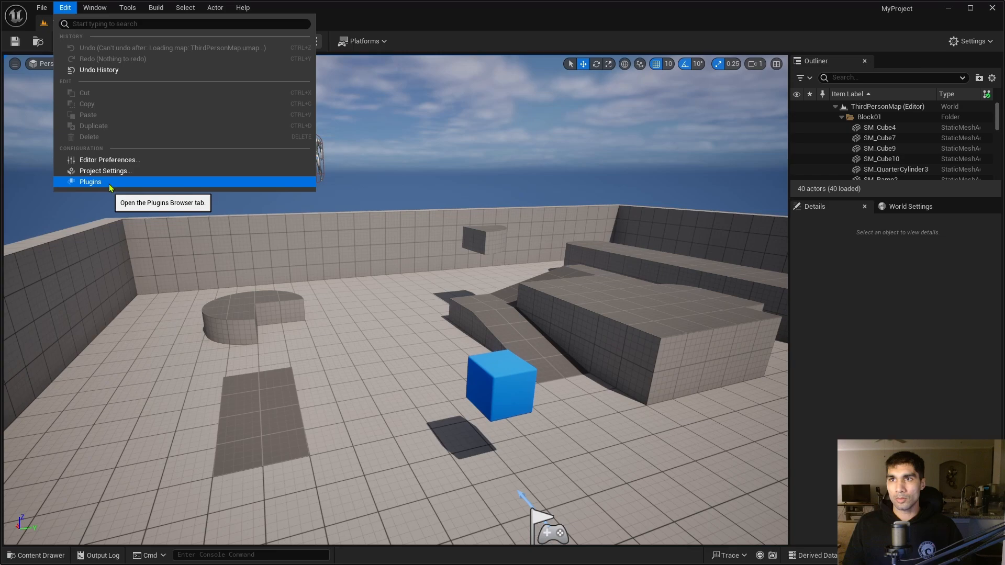
click(90, 181)
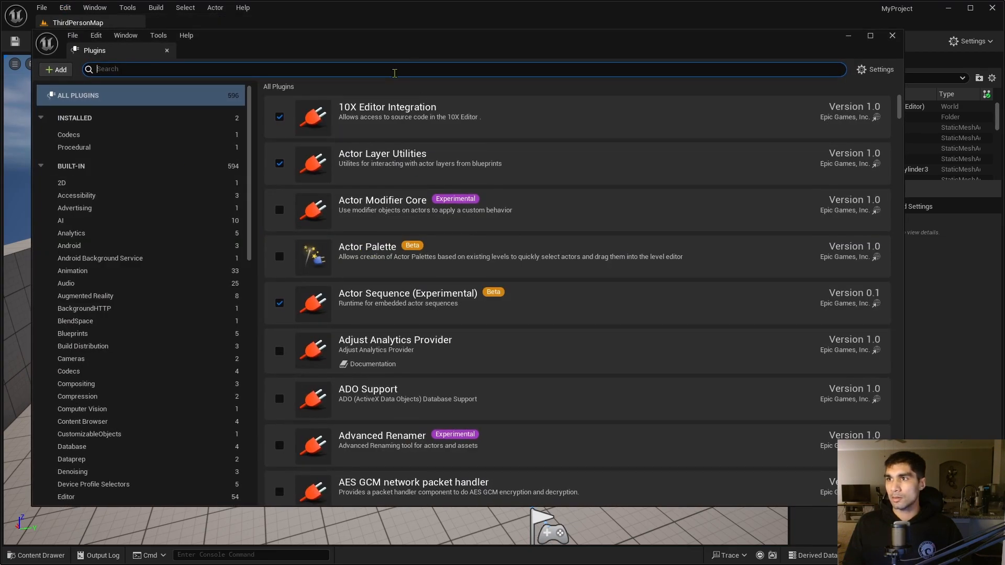
text(mult)
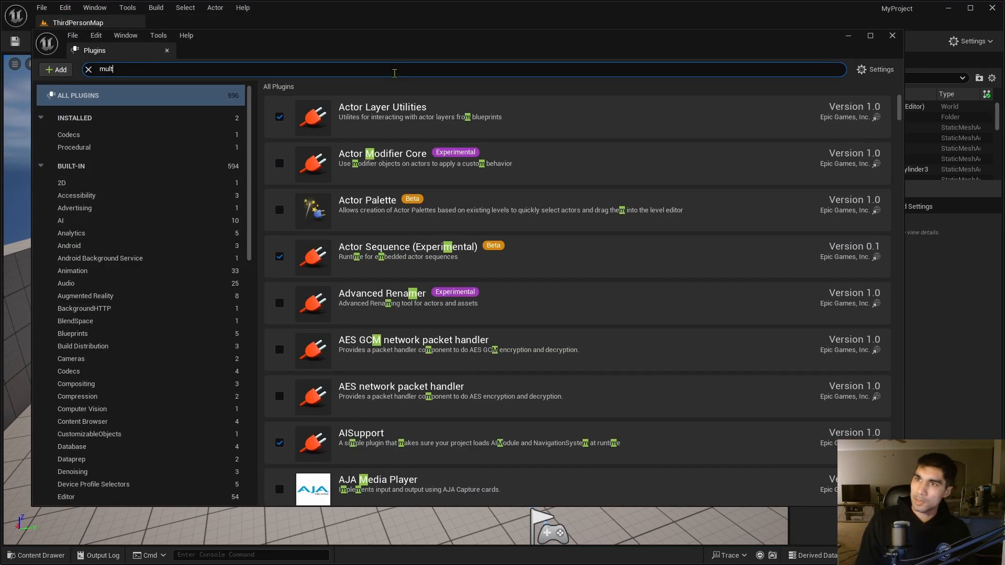
text(i)
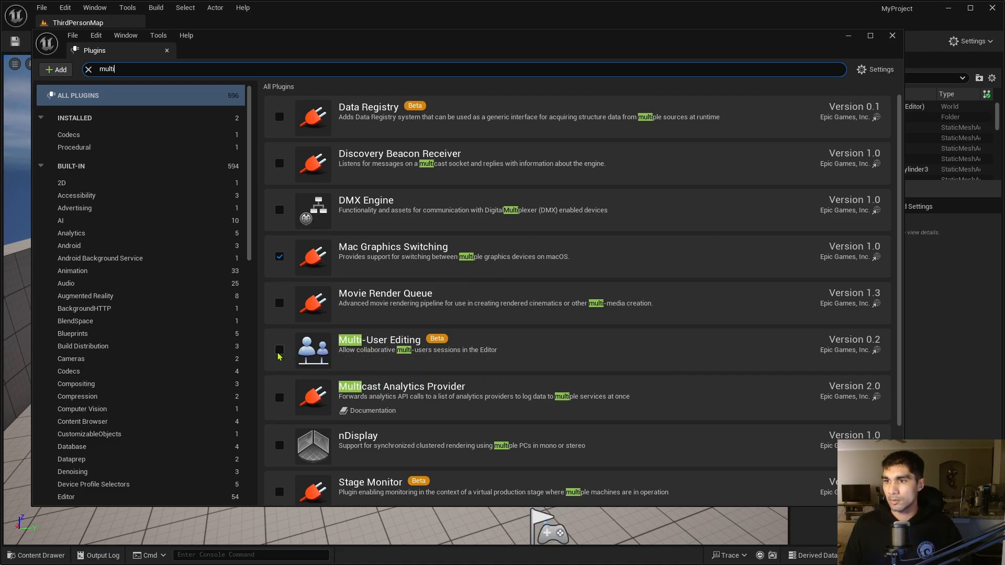
click(279, 349)
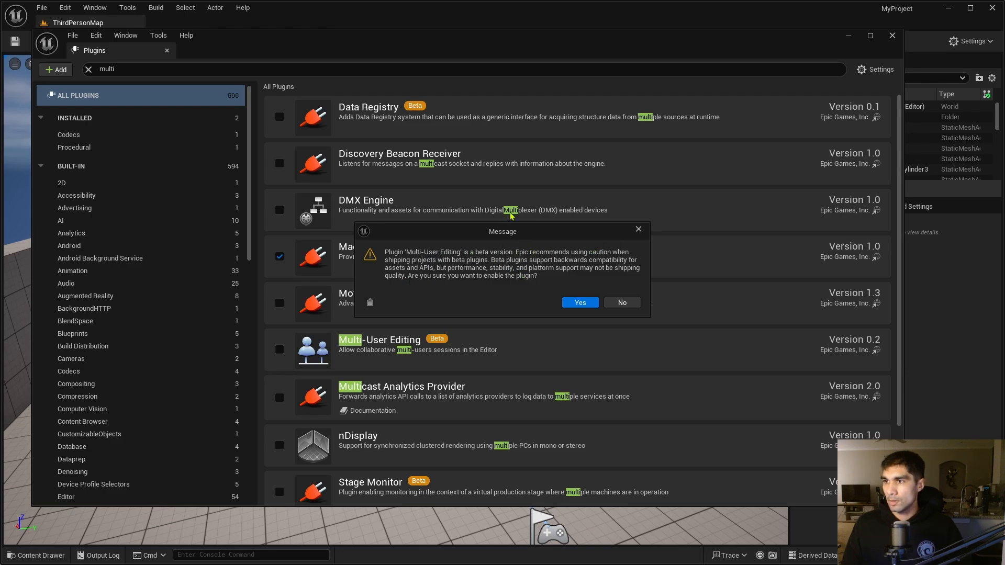
mouse_move(560, 265)
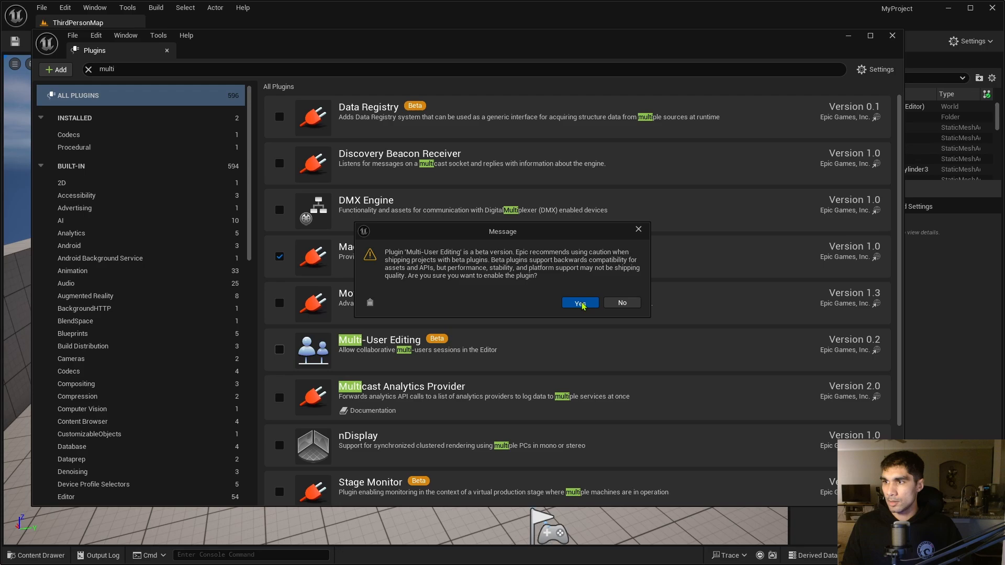
click(579, 304)
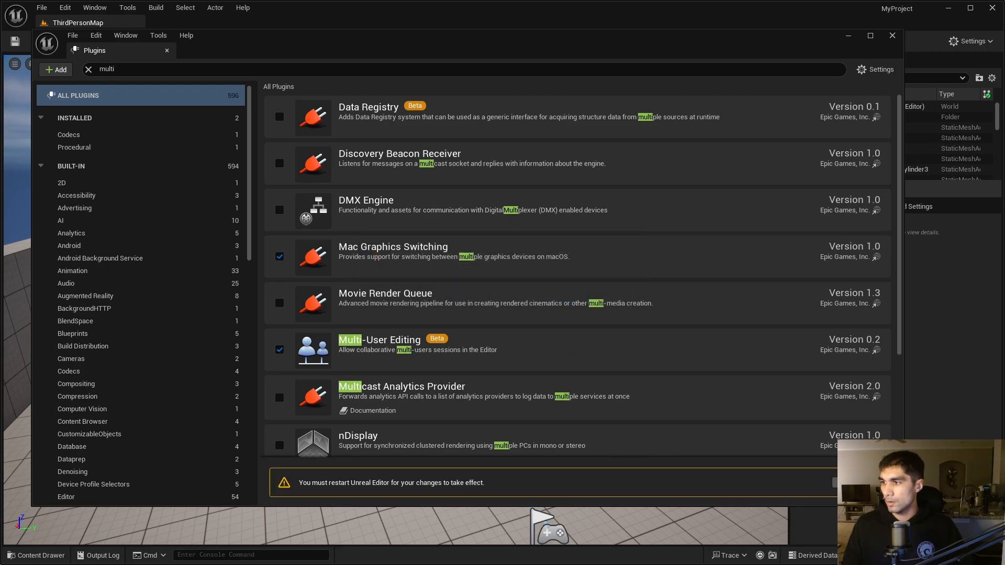
mouse_move(498, 513)
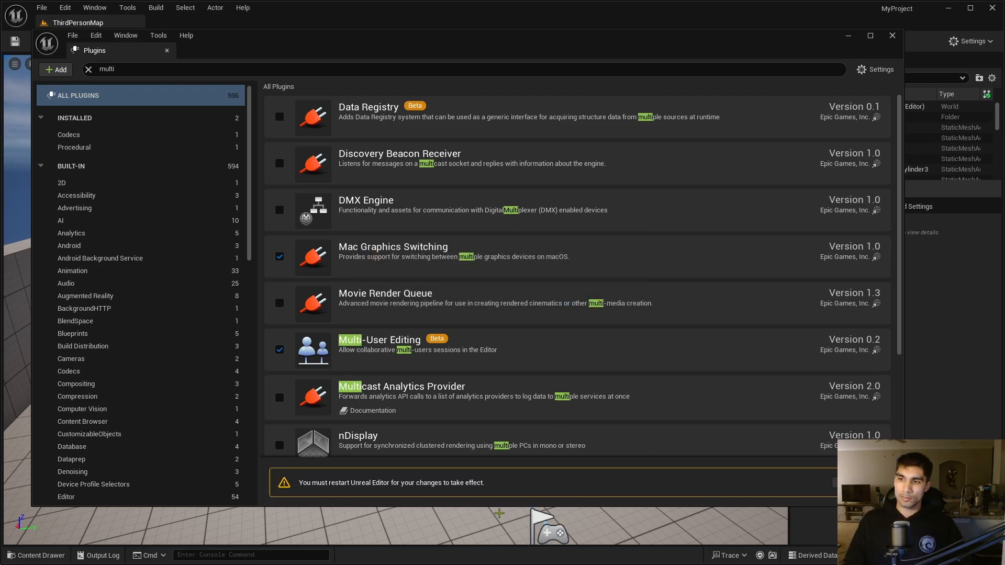
mouse_move(631, 504)
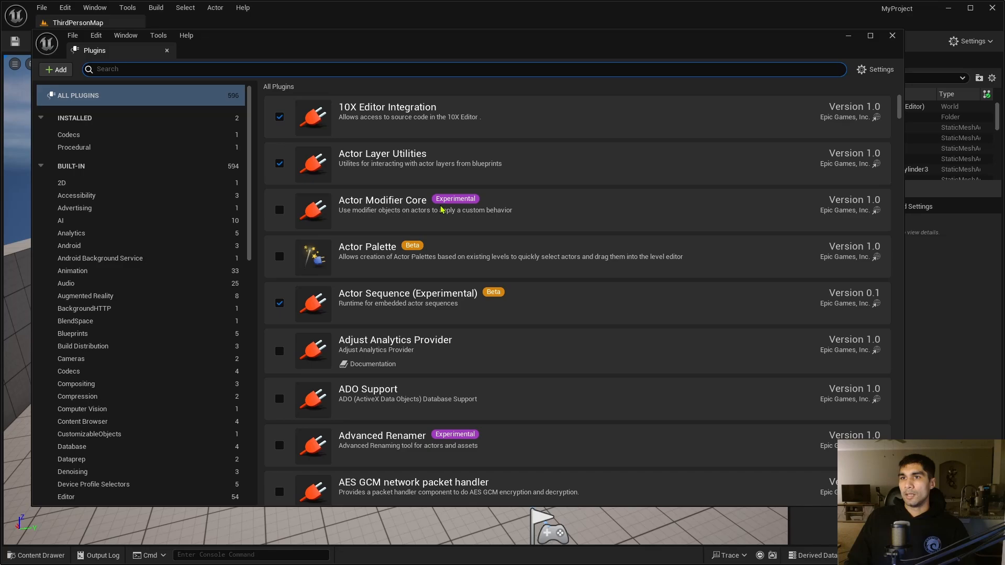
Close the Plugins browser to show the ThirdPersonMap level again.
click(891, 36)
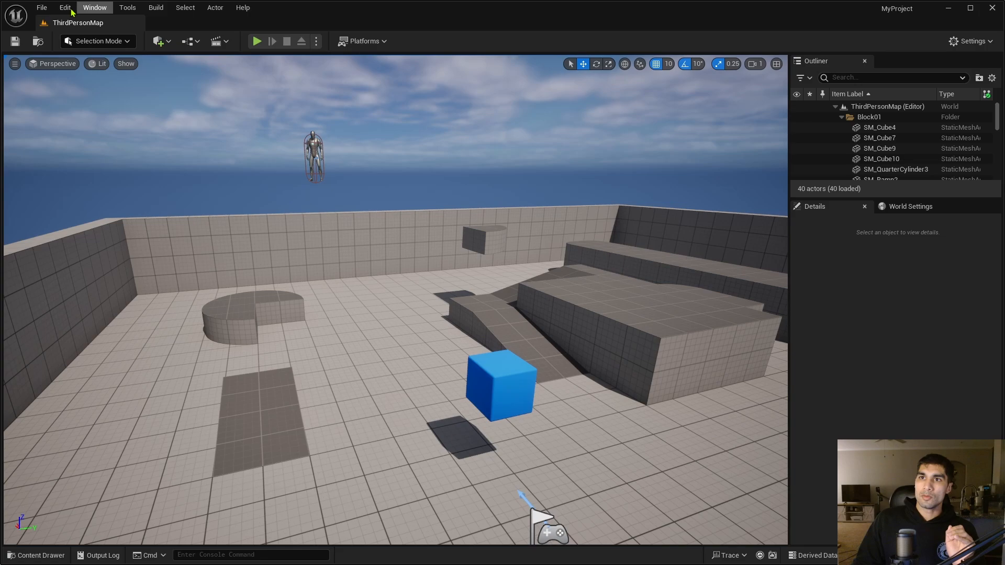
click(65, 8)
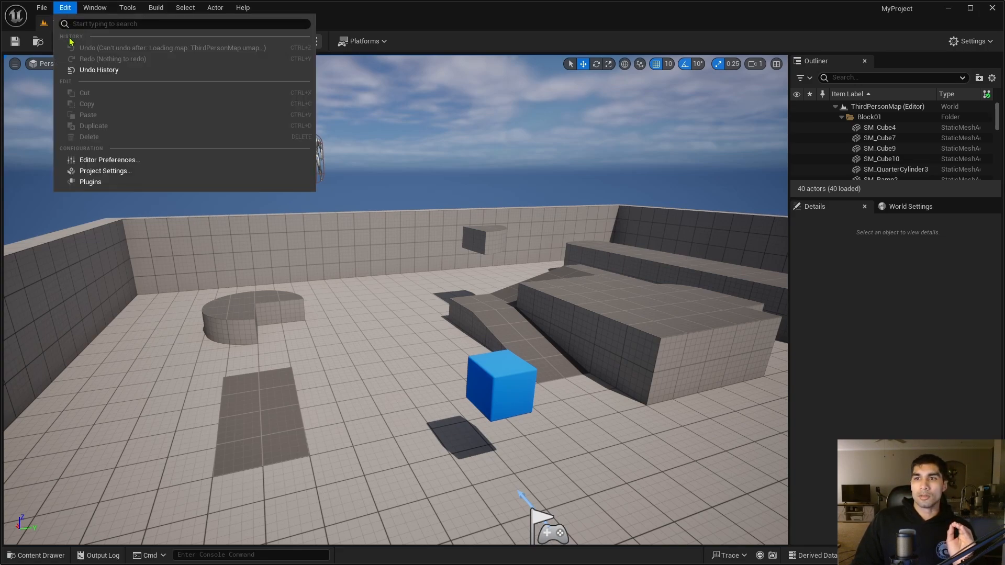
click(106, 170)
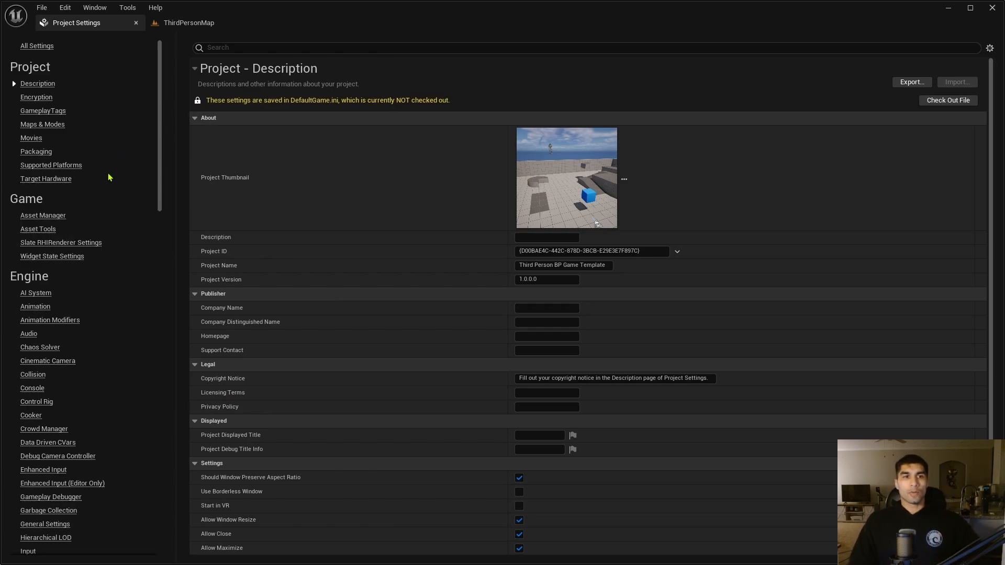
scroll(down, 3)
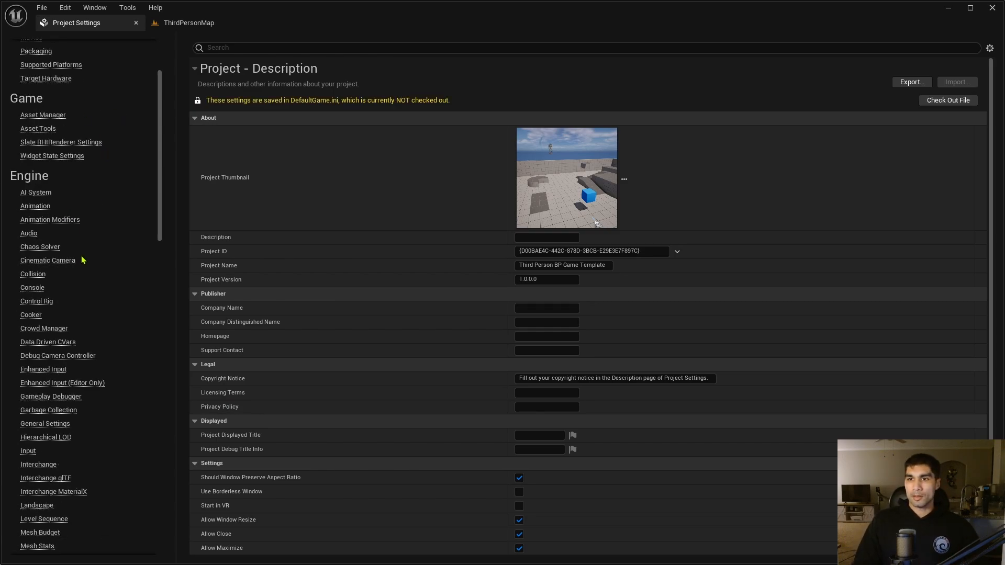
scroll(down, 3)
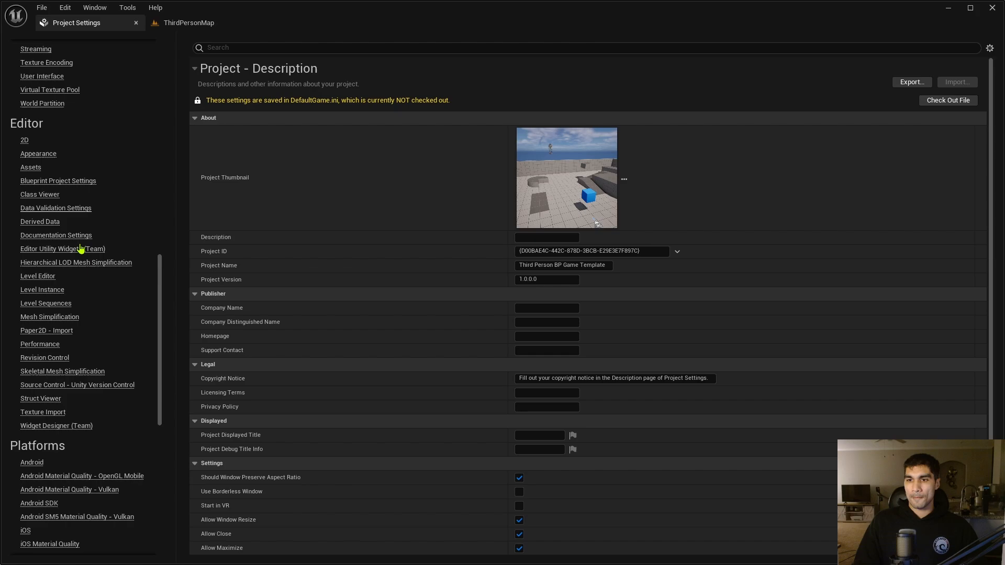
scroll(down, 3)
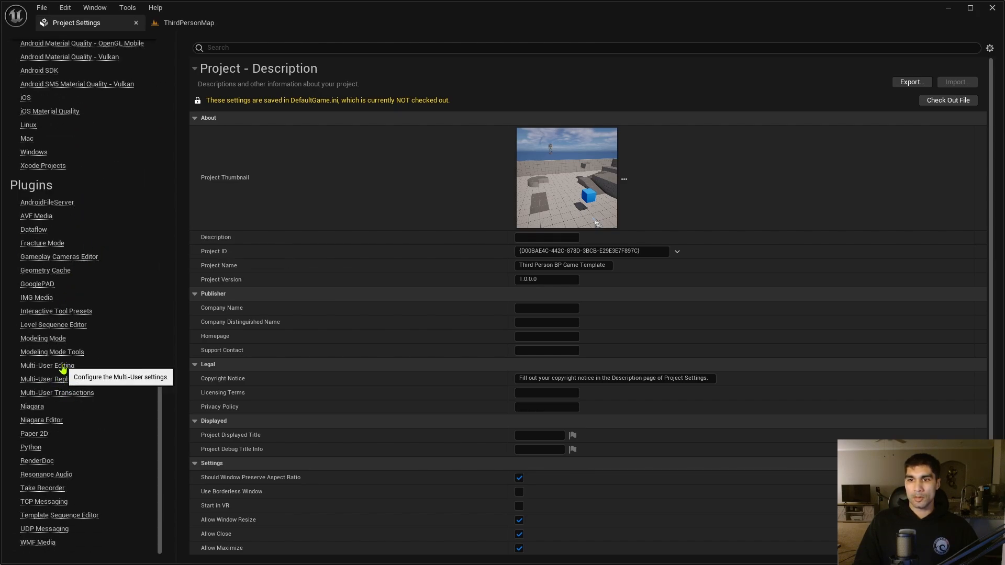
Enable the Multi-User toolbar button, set display name Carbonic and a pink avatar colour.
click(47, 366)
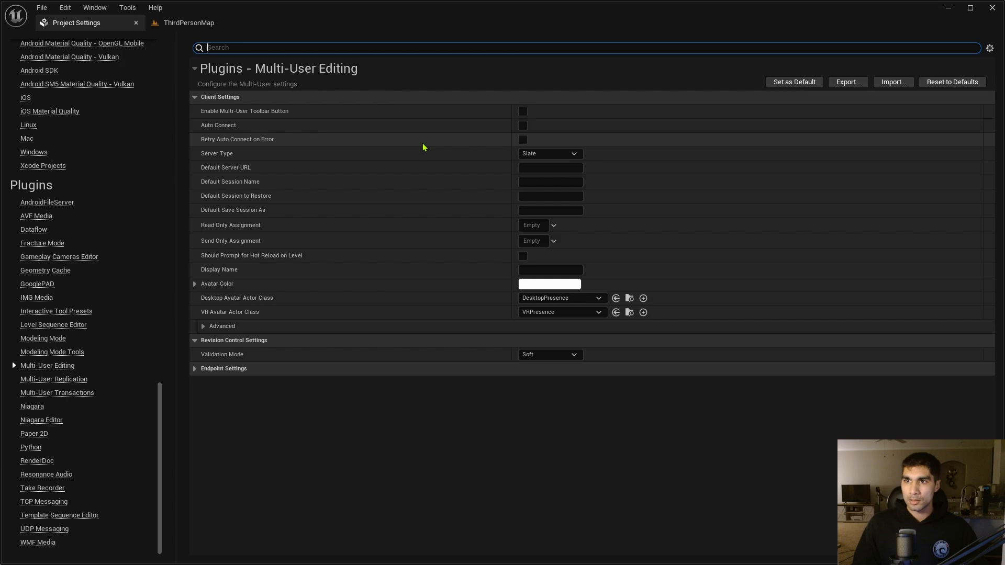
mouse_move(316, 129)
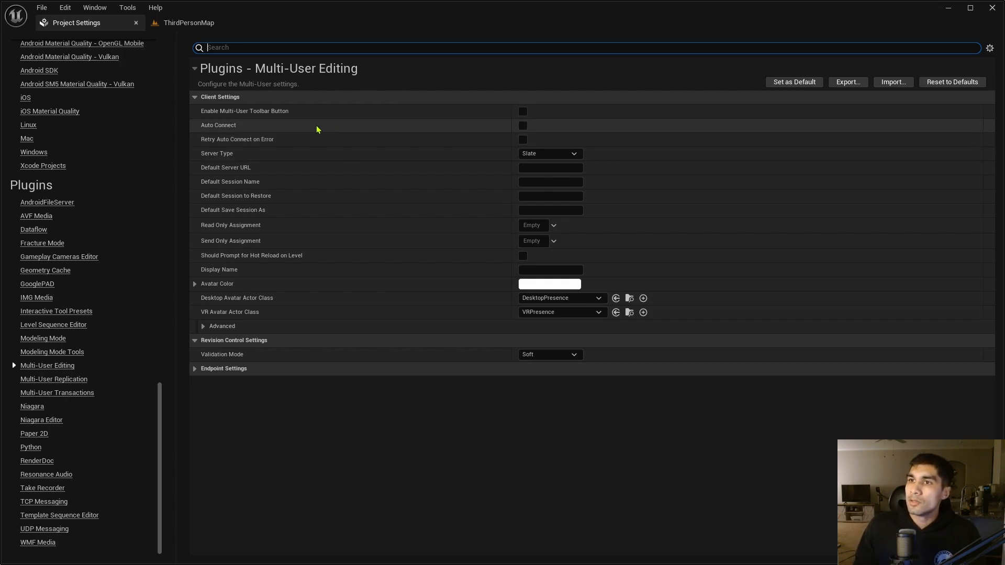
mouse_move(260, 114)
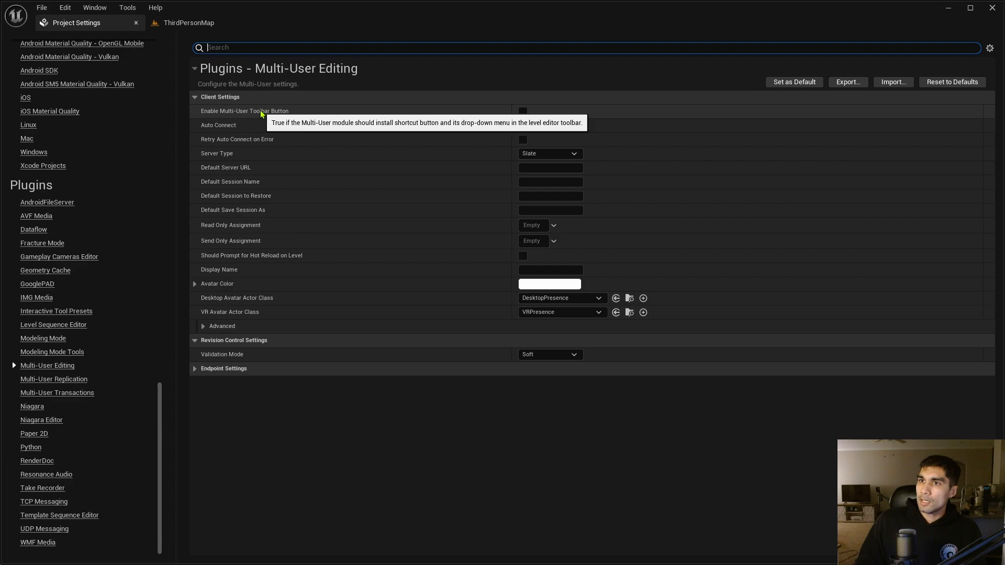
mouse_move(300, 117)
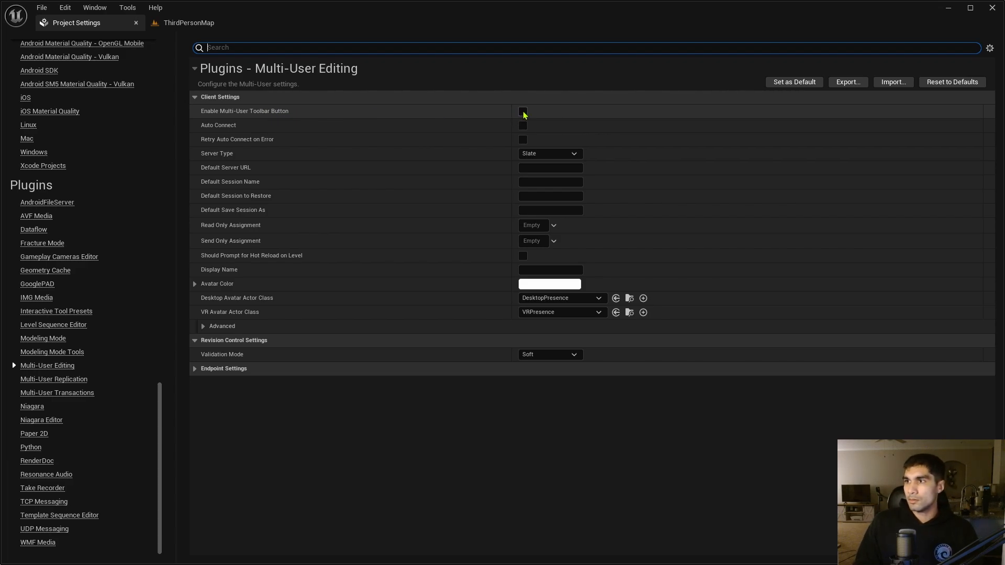
click(522, 111)
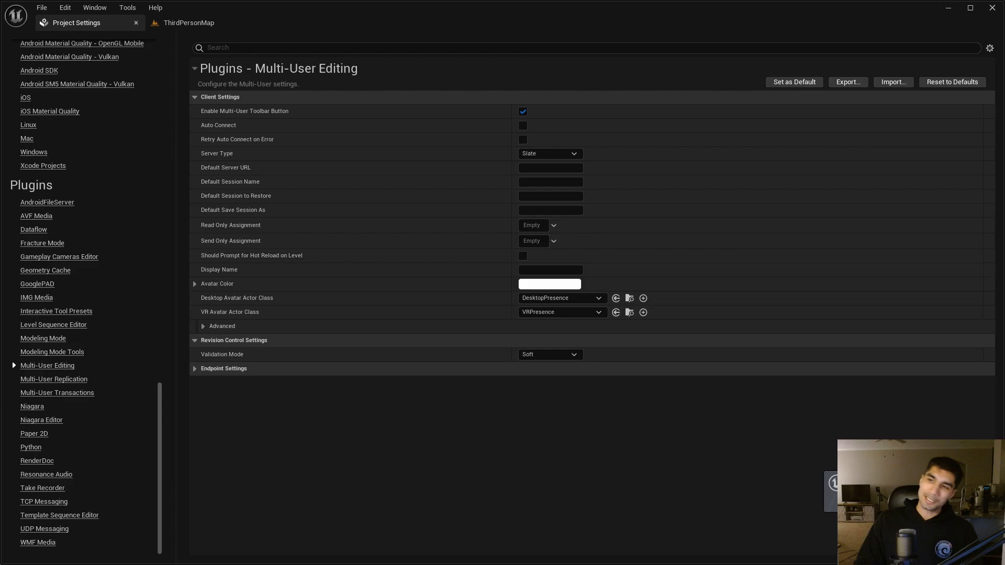
mouse_move(496, 227)
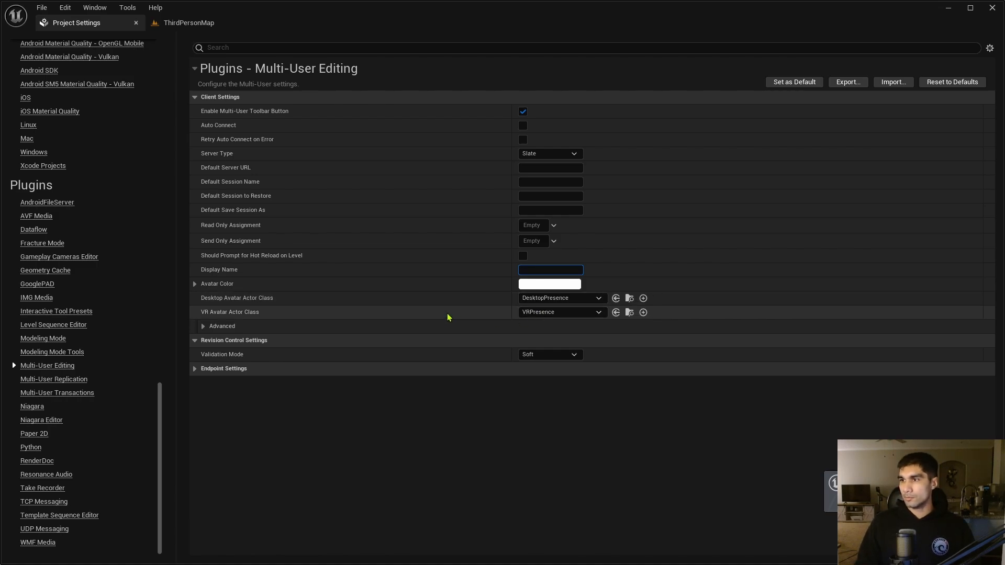
text(Ca)
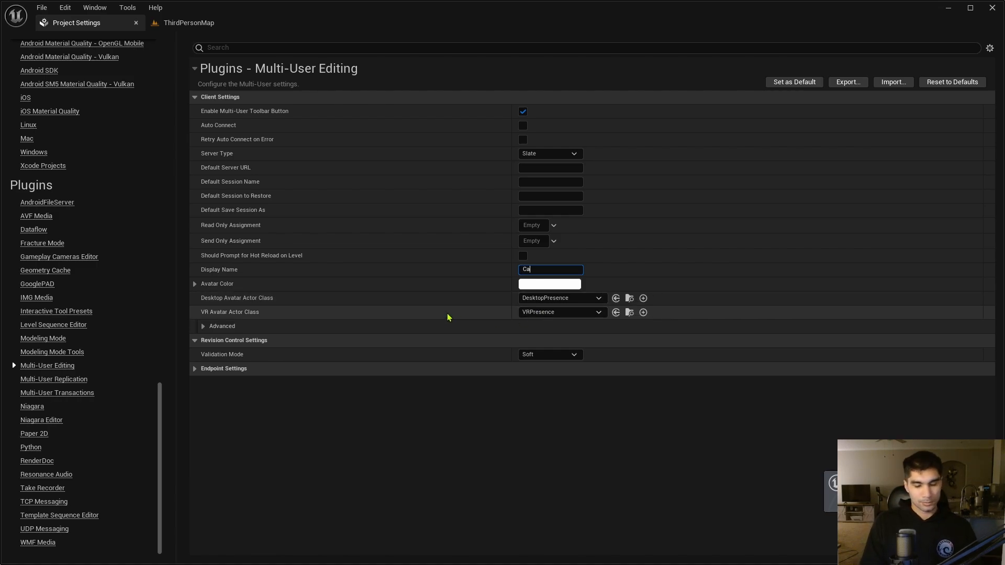
text(rboni)
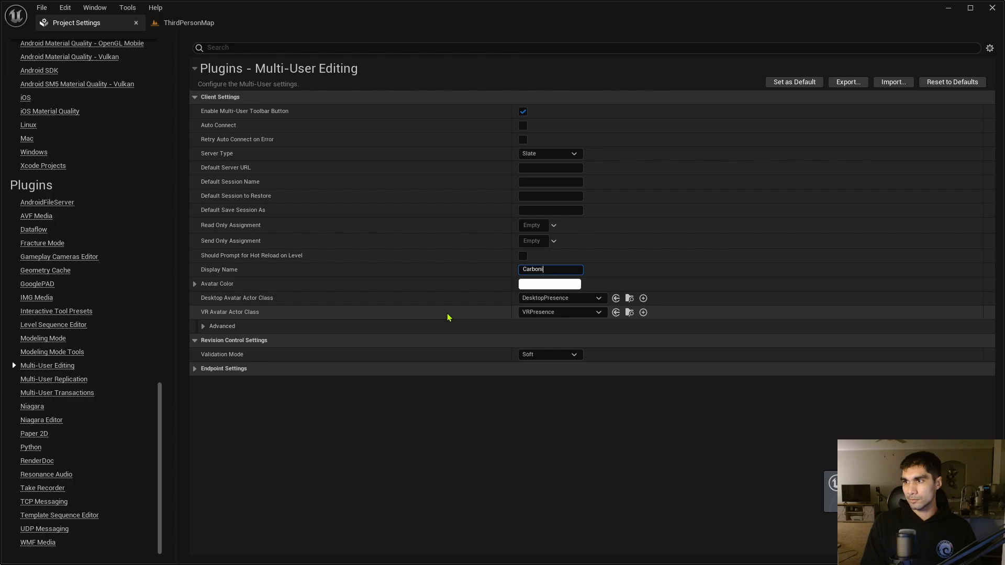
text(c)
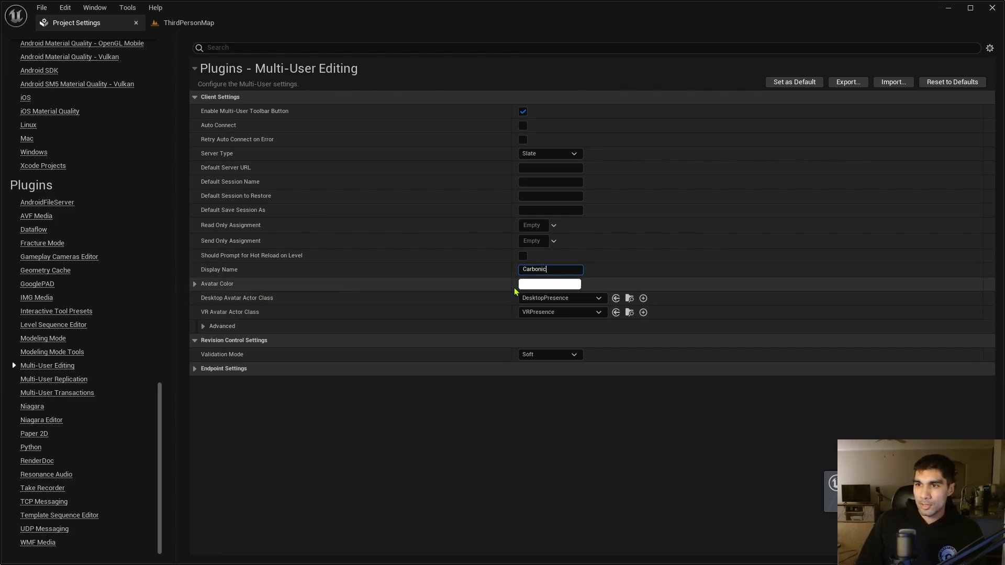
click(550, 284)
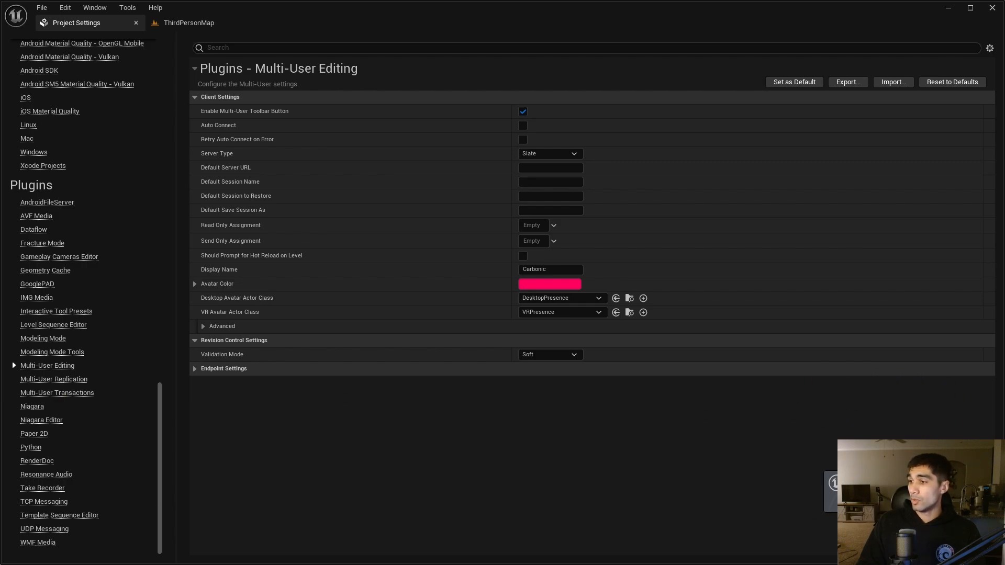
mouse_move(864, 383)
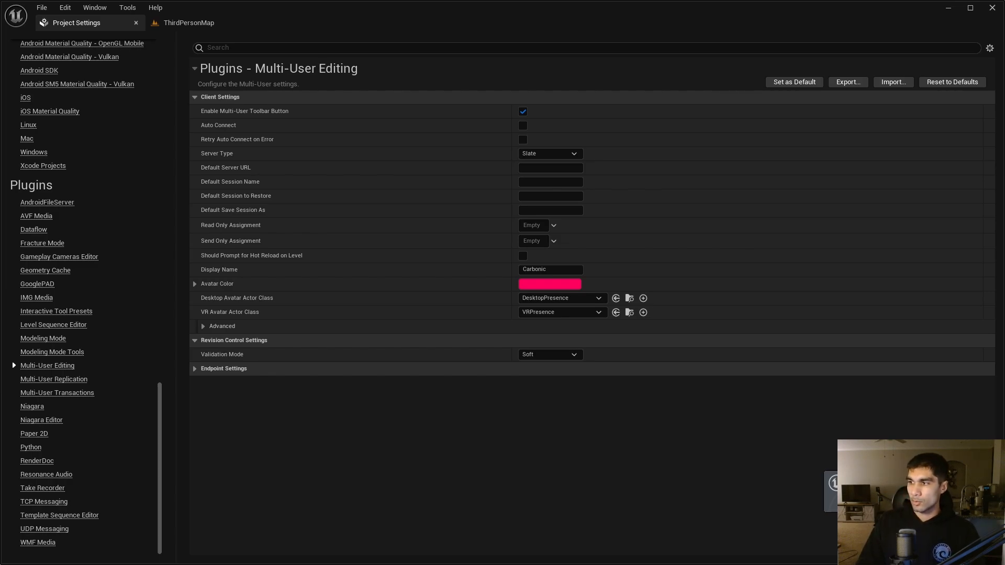
Switch to the ThirdPersonMap level and close the Project Settings tab.
click(189, 22)
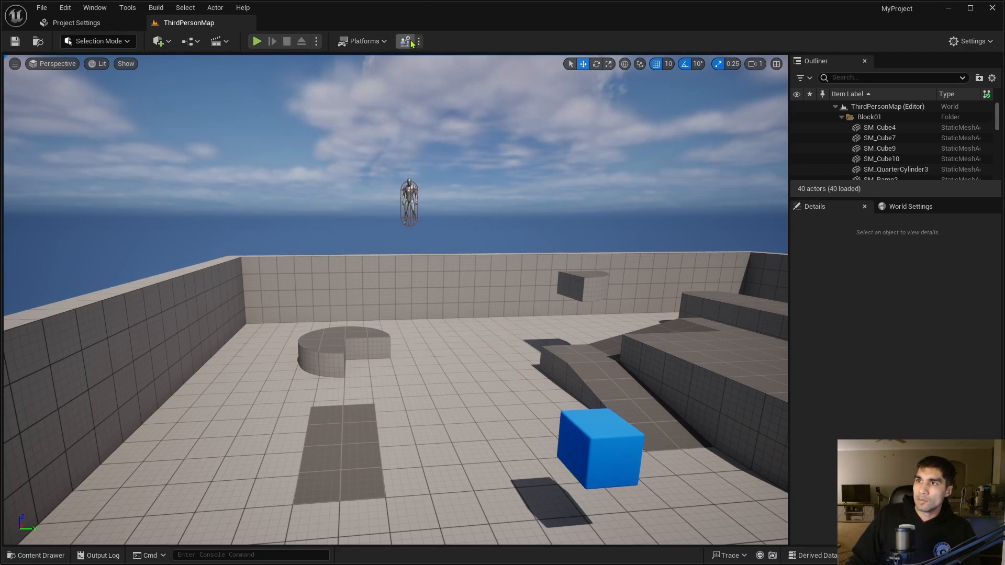
mouse_move(405, 22)
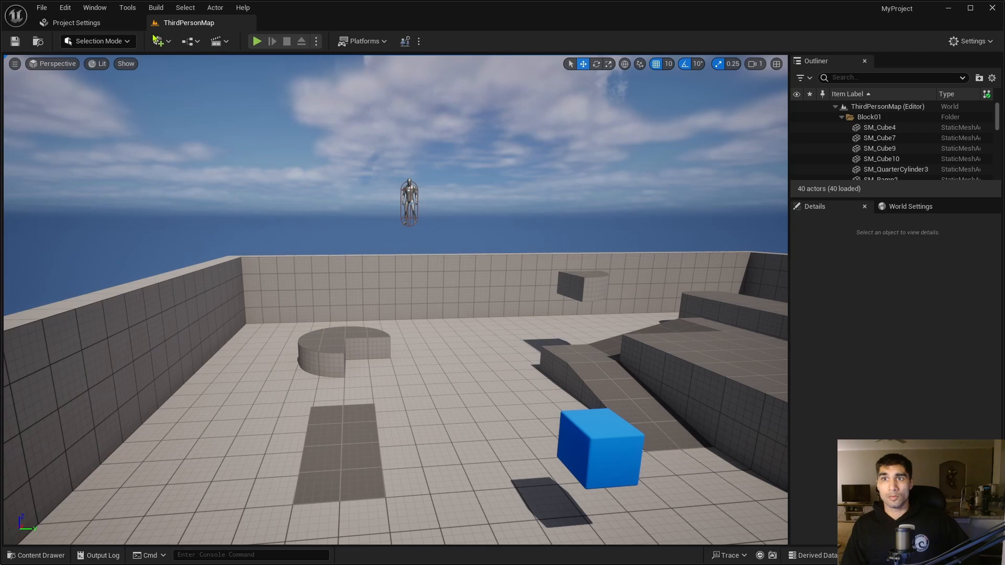
mouse_move(402, 59)
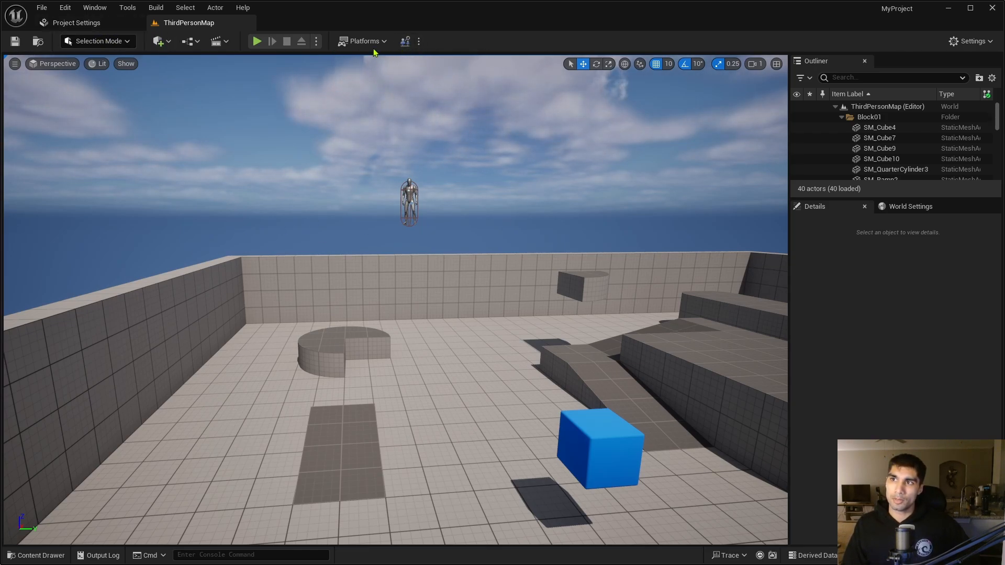
click(76, 22)
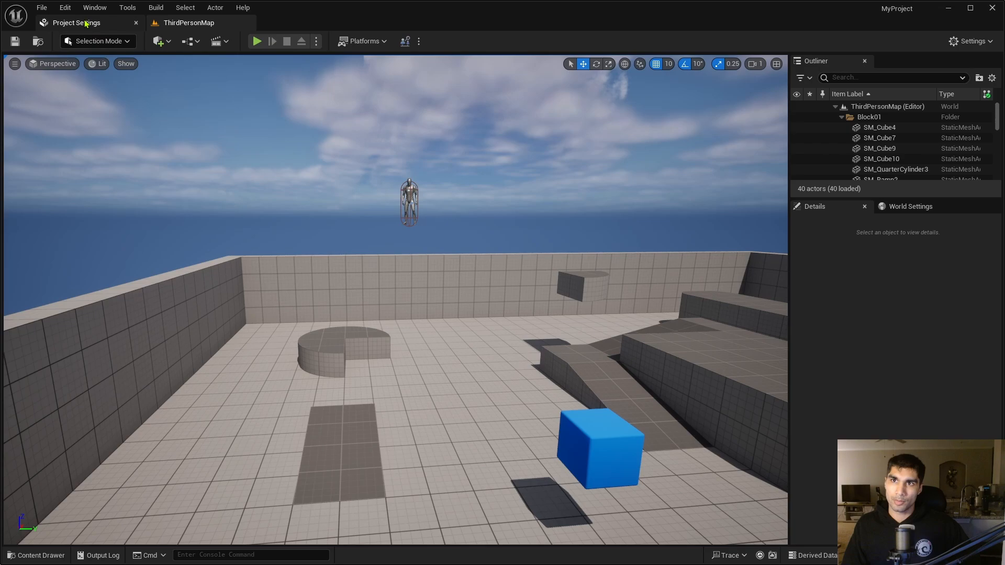
click(76, 22)
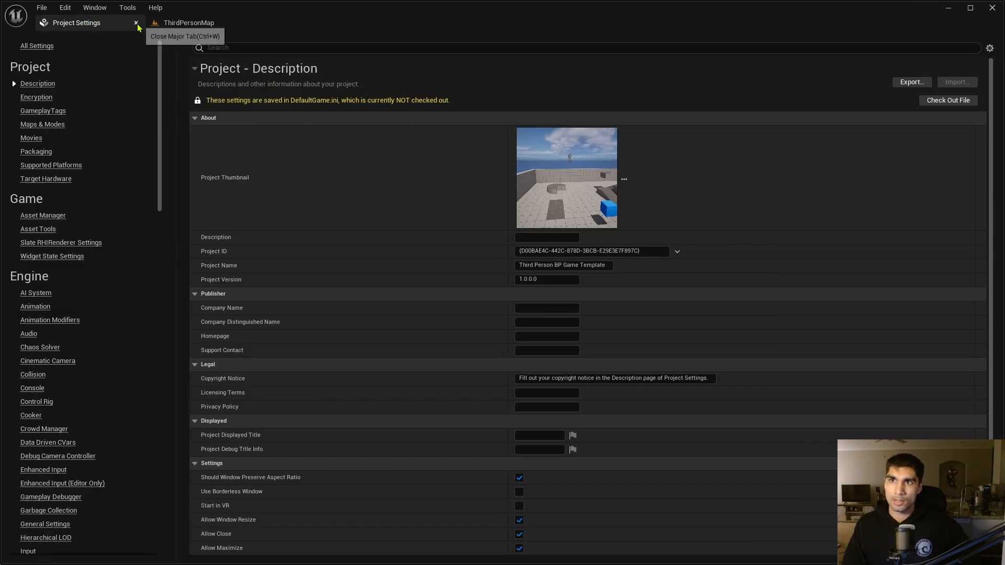
click(135, 22)
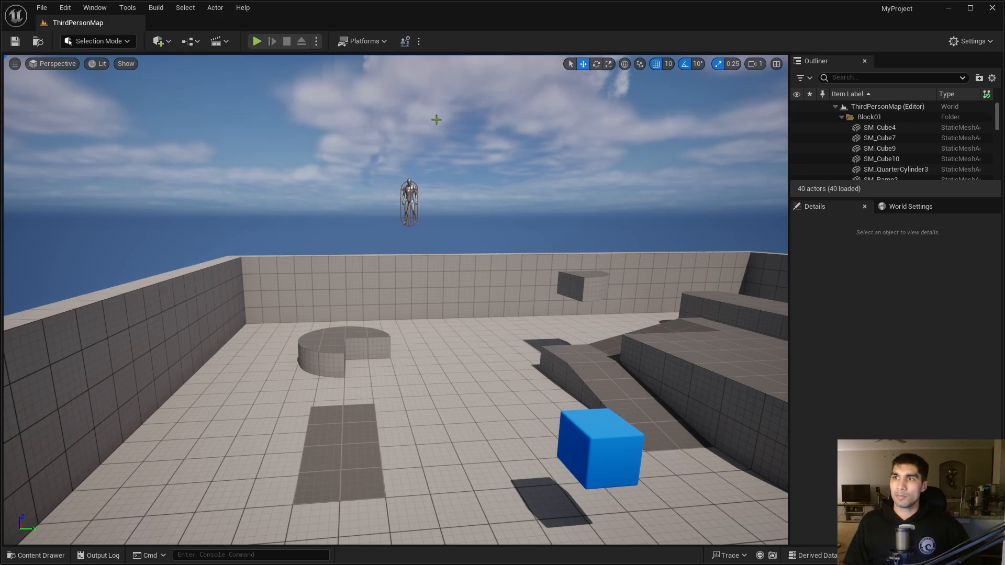
Launch a local Multi-User server from the session browser.
click(404, 41)
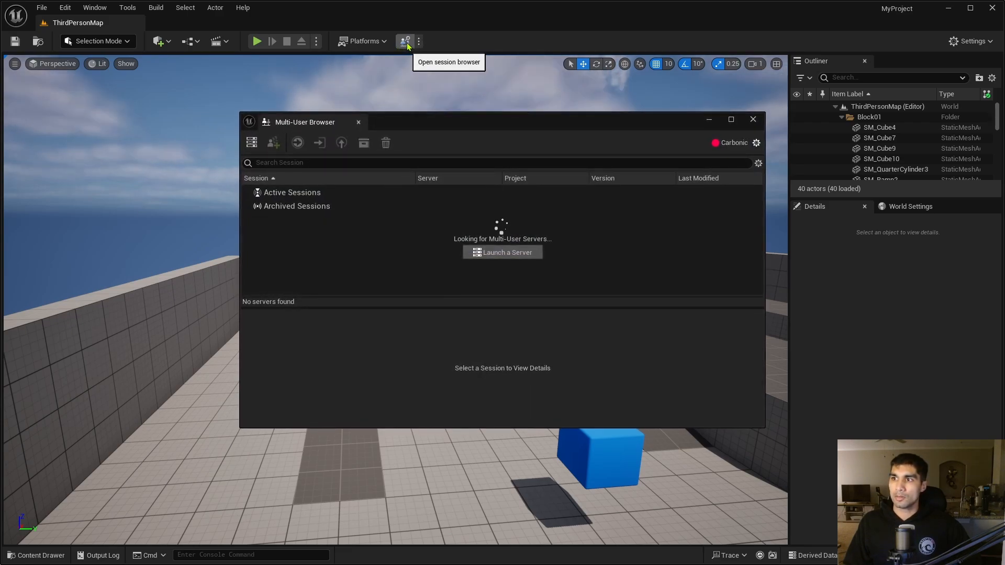
mouse_move(640, 238)
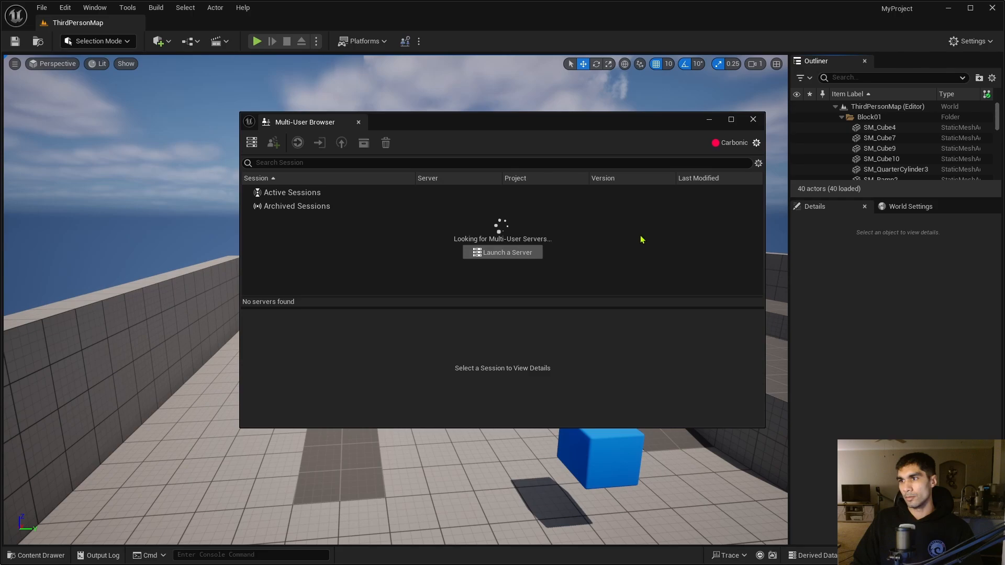
mouse_move(543, 347)
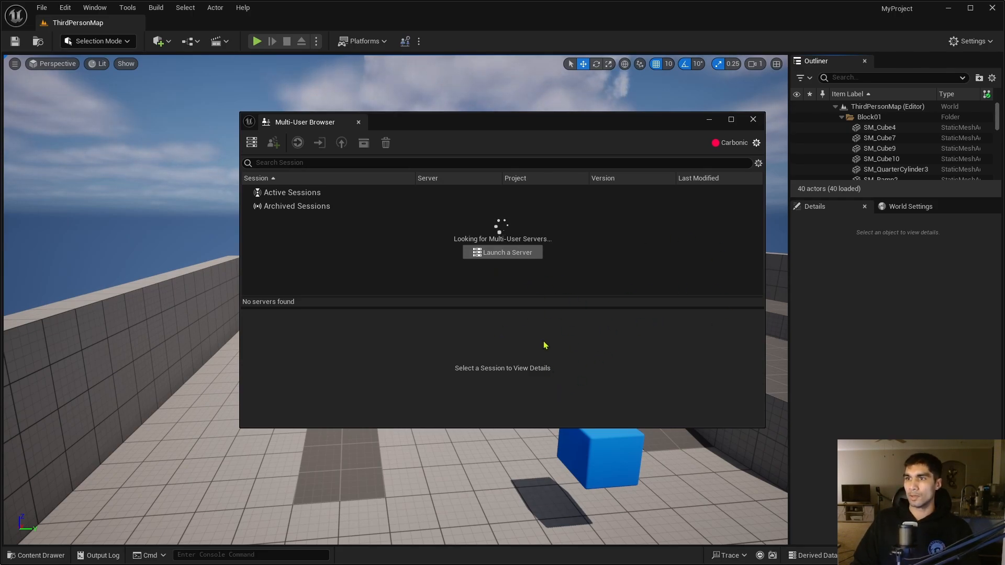
mouse_move(506, 252)
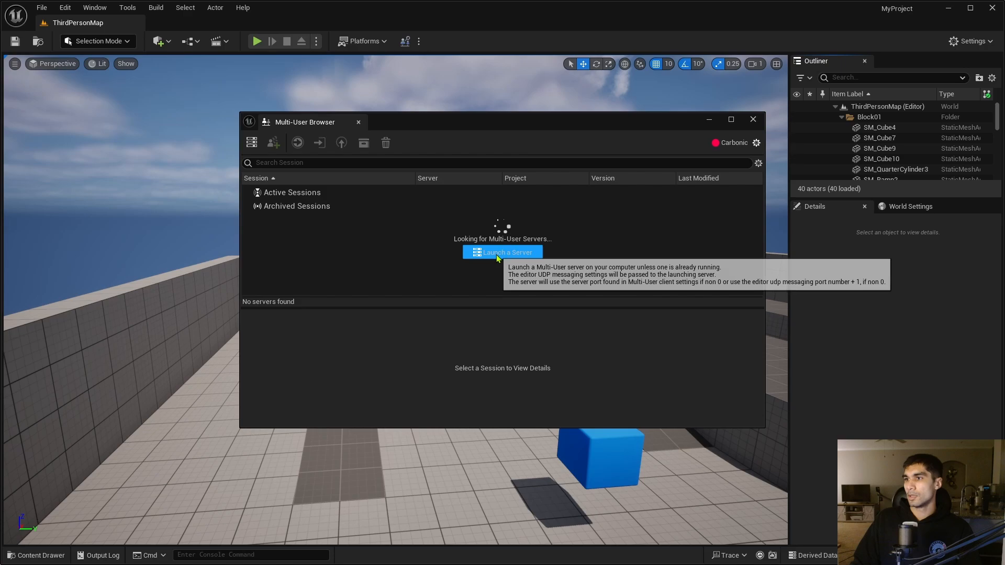
click(502, 251)
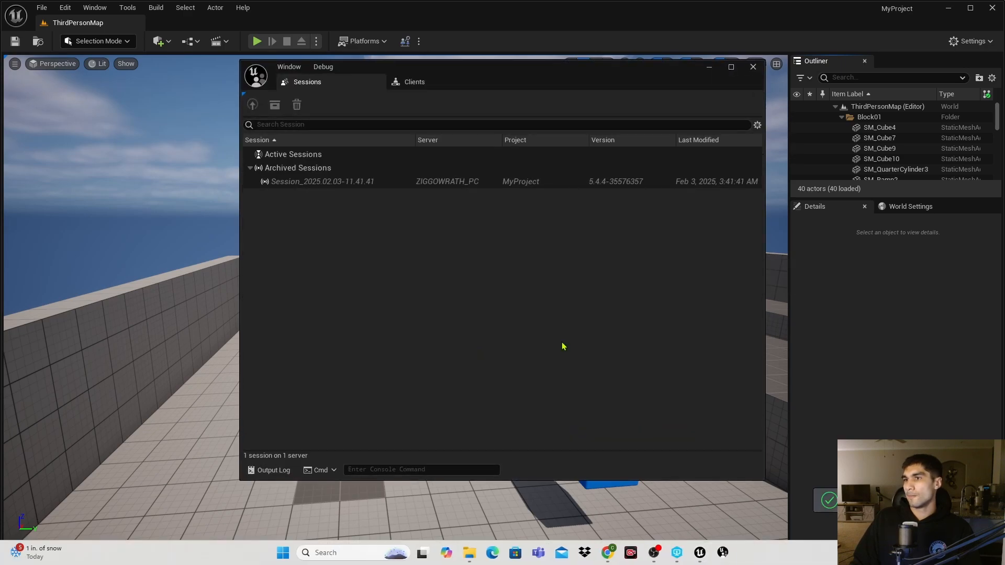
mouse_move(418, 143)
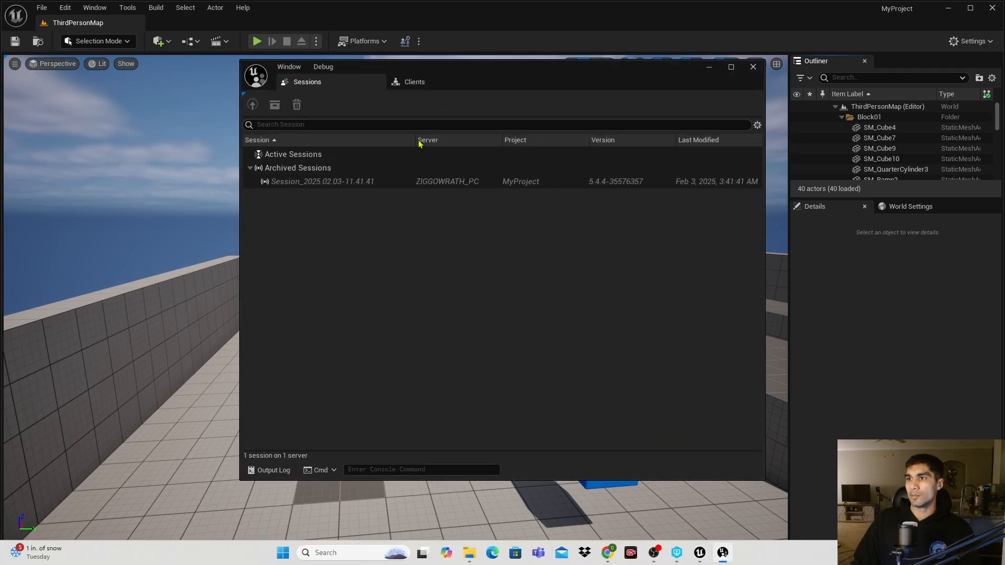
mouse_move(607, 119)
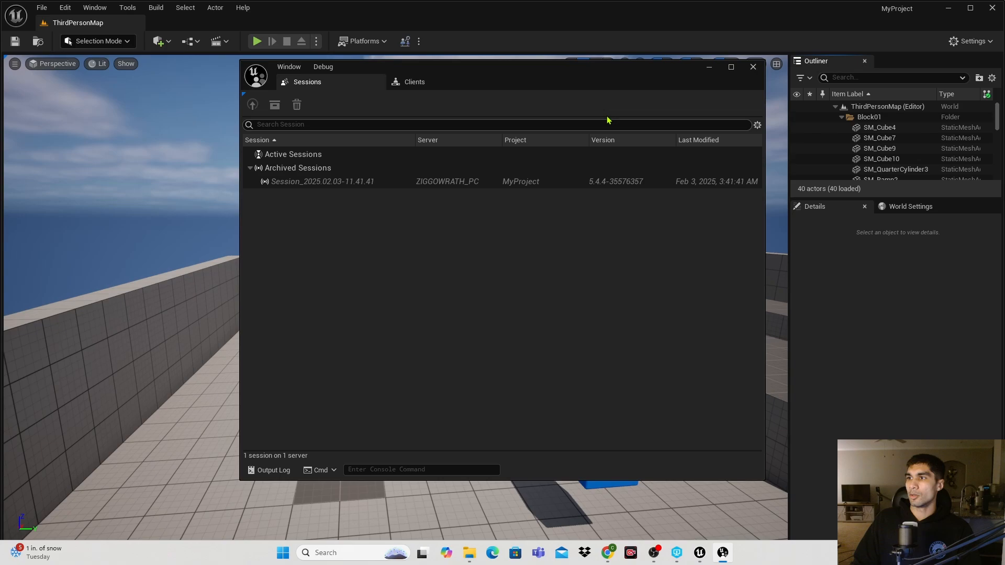
mouse_move(723, 67)
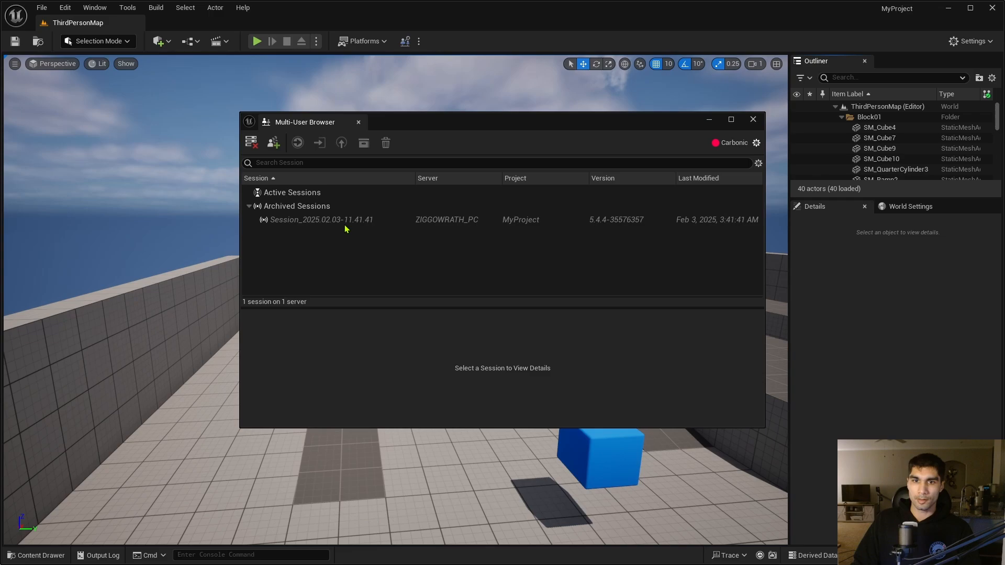
mouse_move(273, 142)
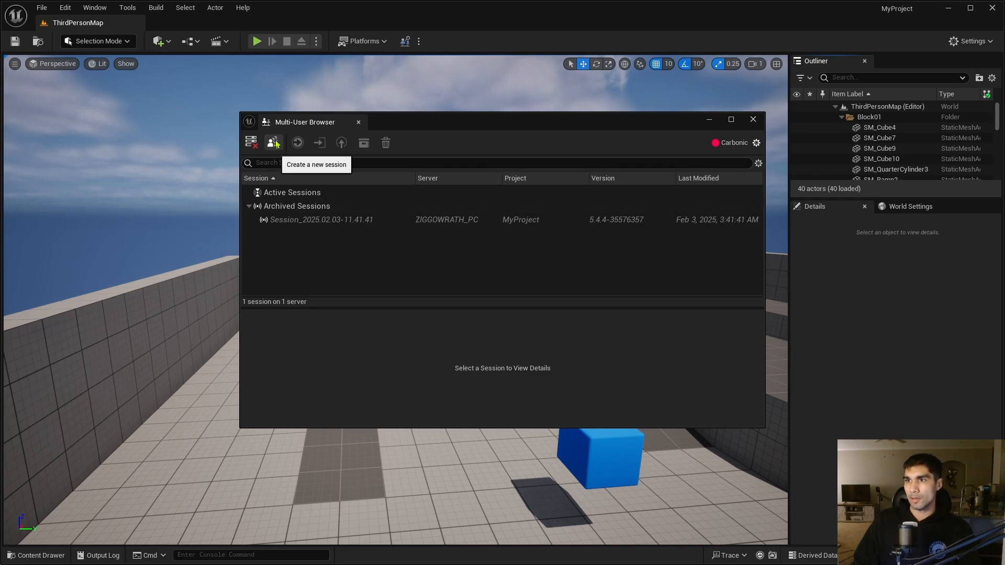
Create and join a new Multi-User session named Something.
click(273, 142)
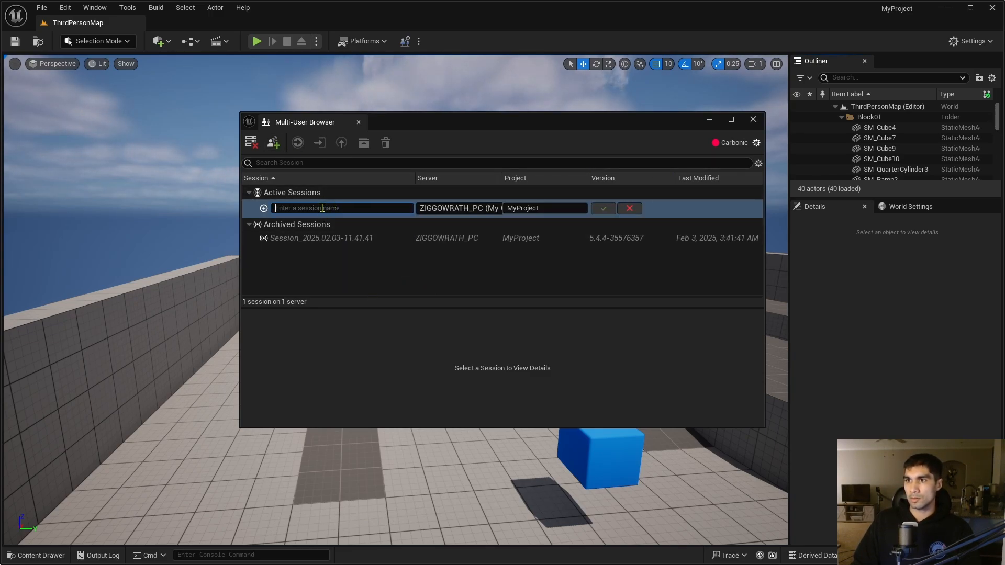
text(S)
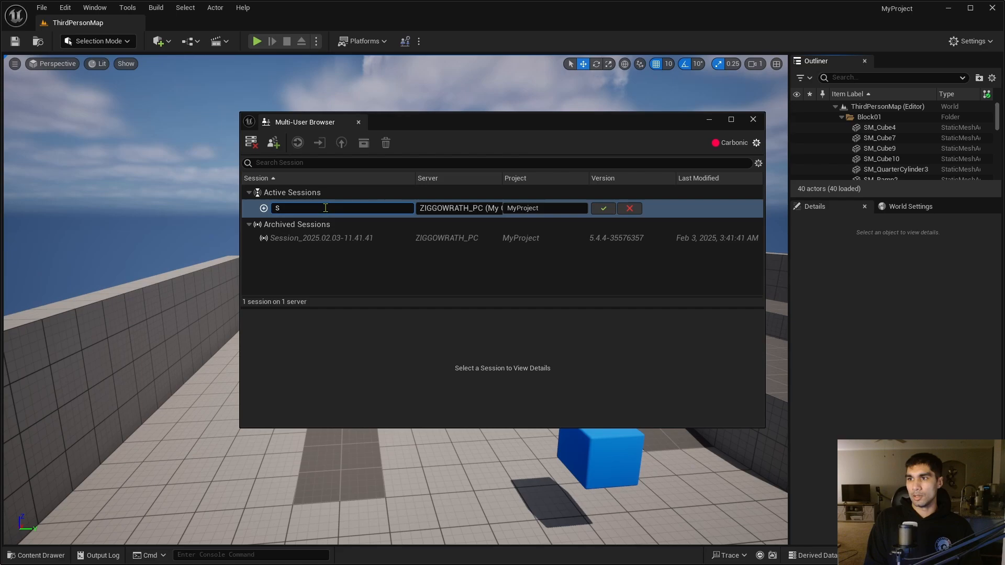
text(omething)
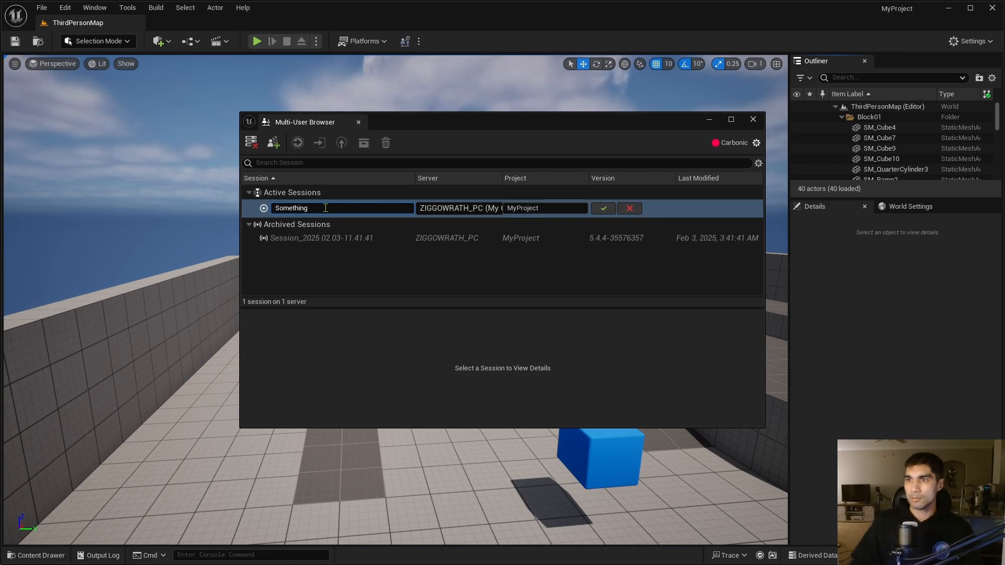
mouse_move(603, 209)
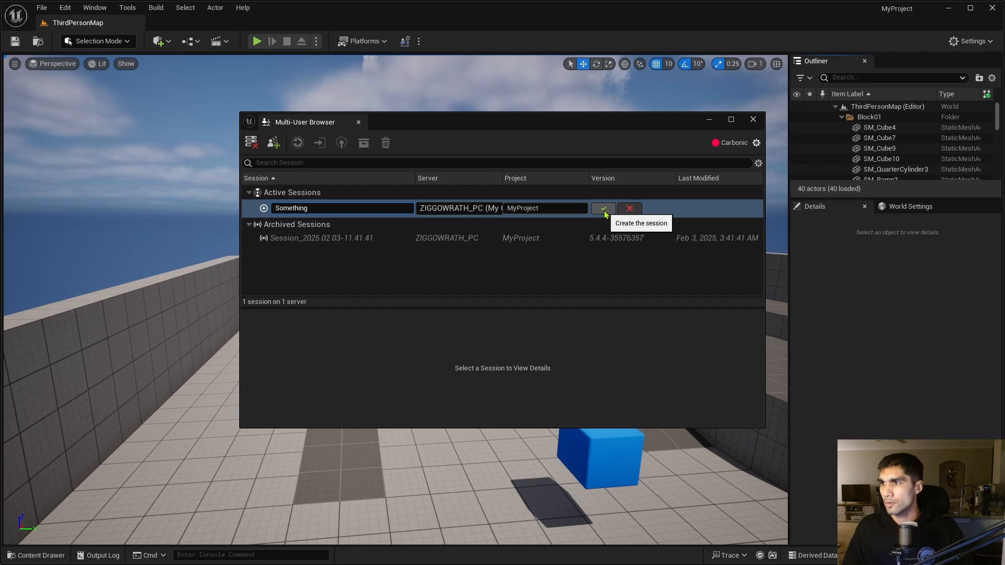
click(603, 208)
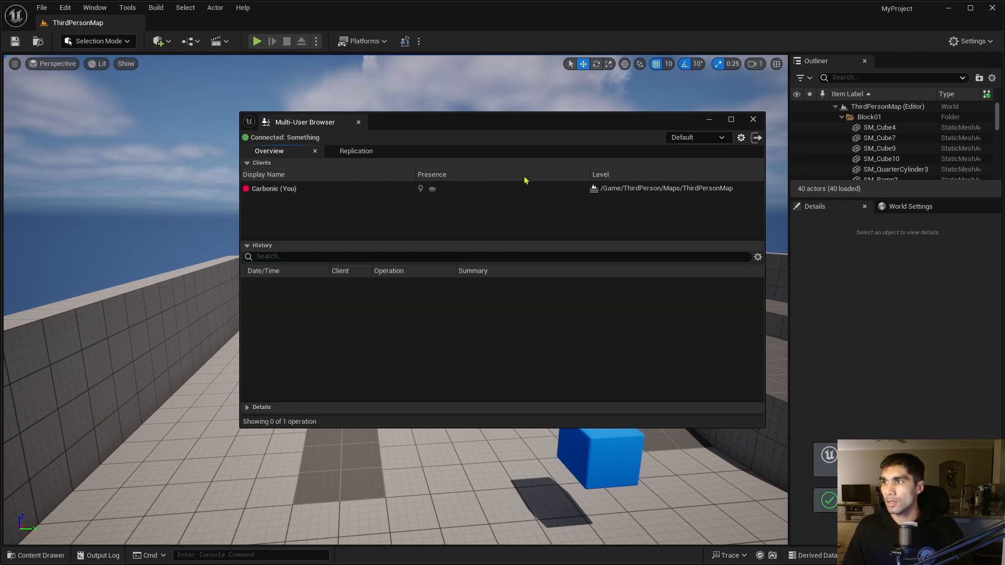
mouse_move(212, 147)
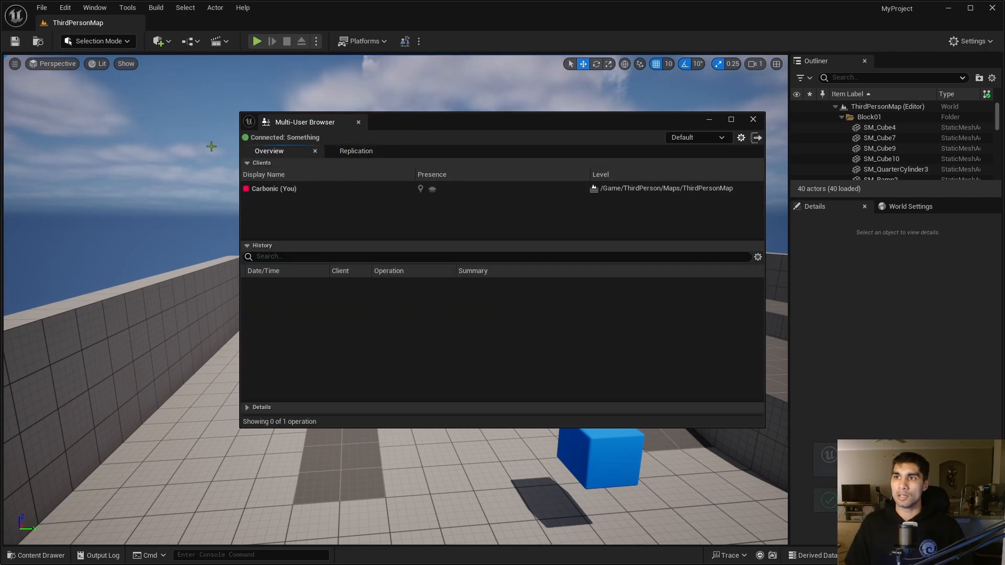
click(752, 120)
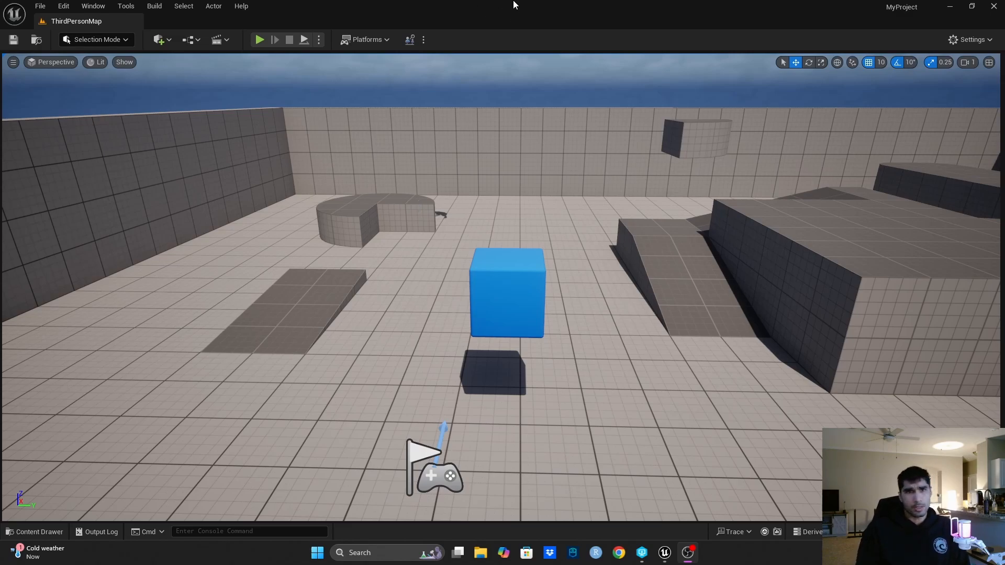
mouse_move(417, 84)
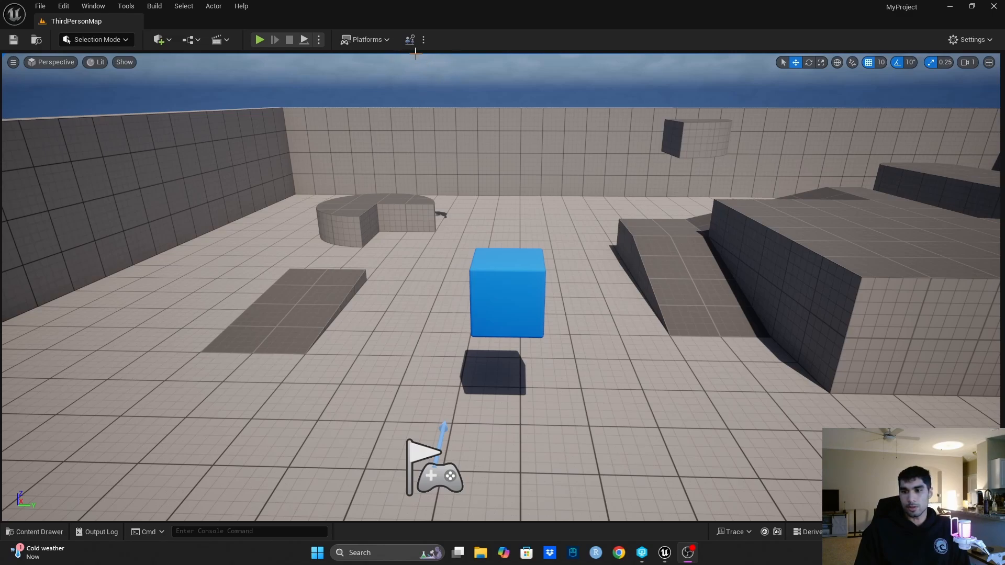
mouse_move(410, 39)
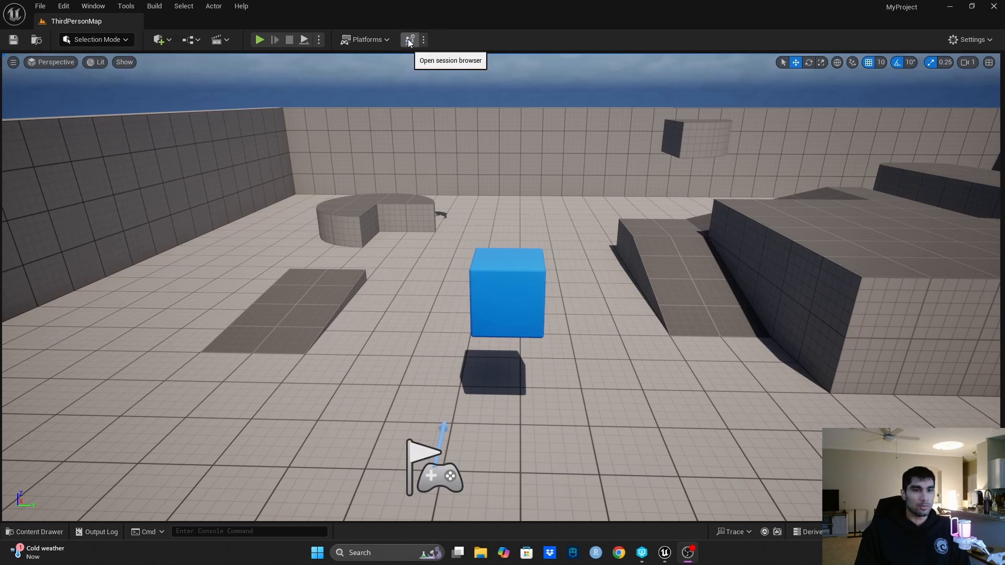
Select the active session Something in the Multi-User browser to view its clients.
click(408, 38)
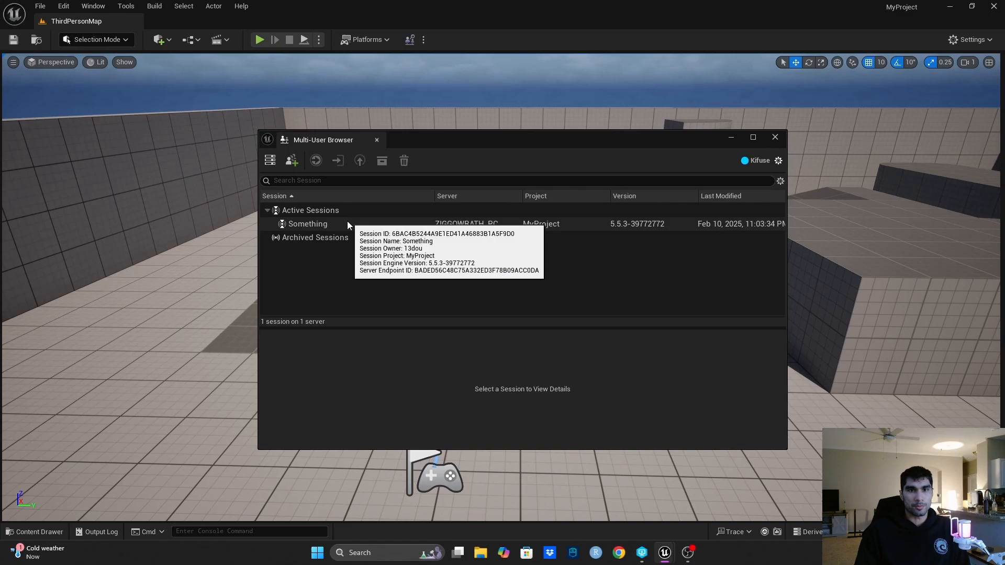
mouse_move(750, 224)
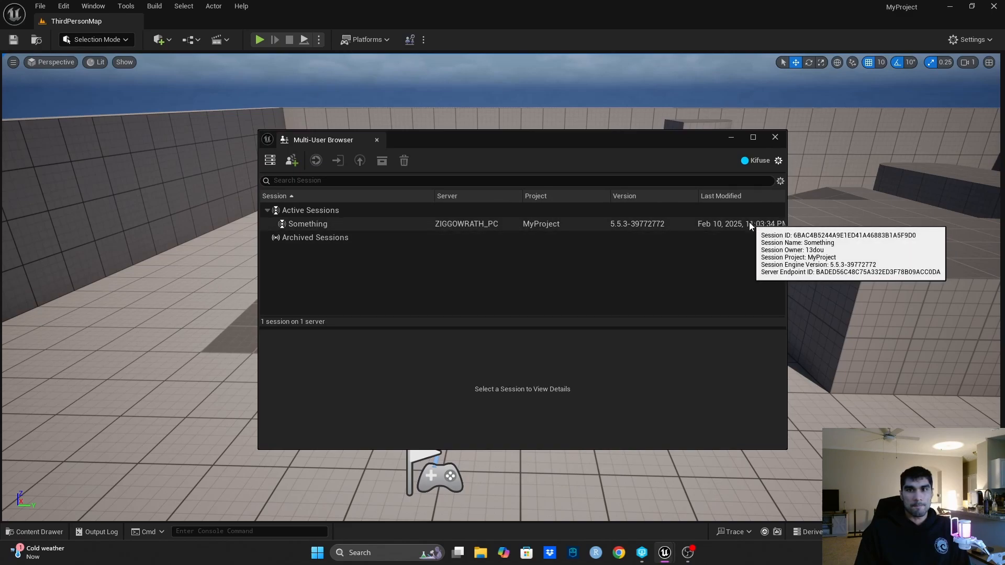
mouse_move(610, 228)
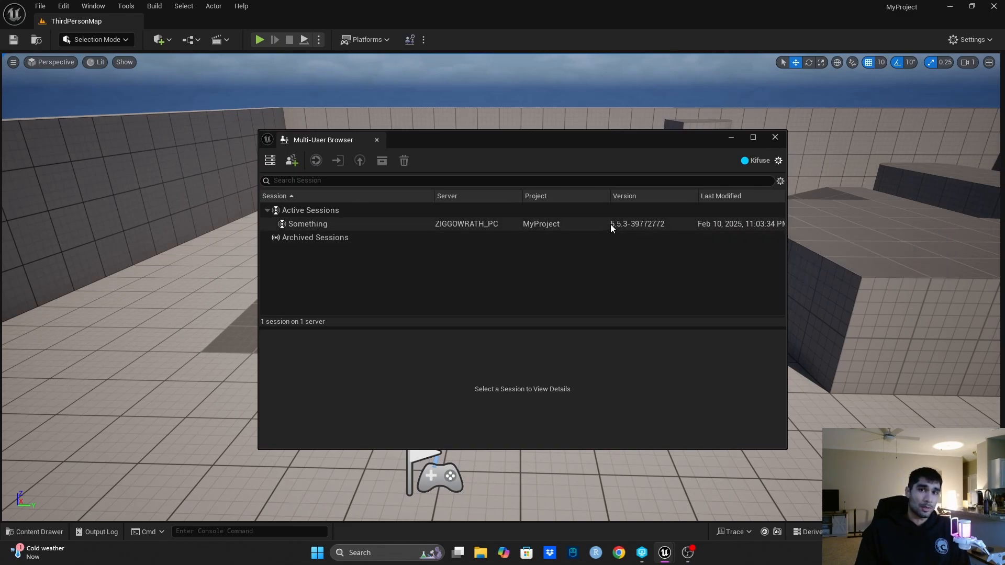
mouse_move(580, 239)
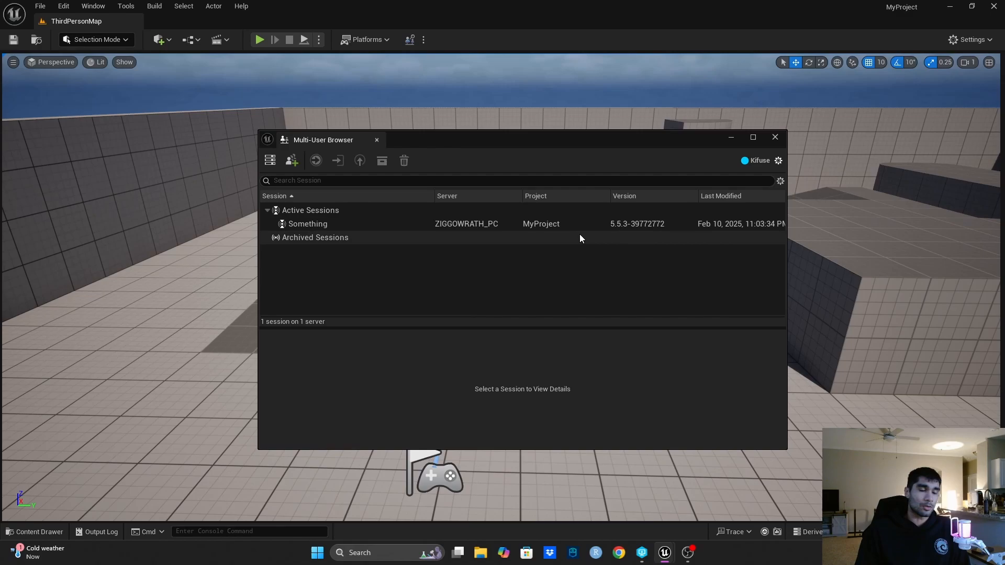
mouse_move(577, 244)
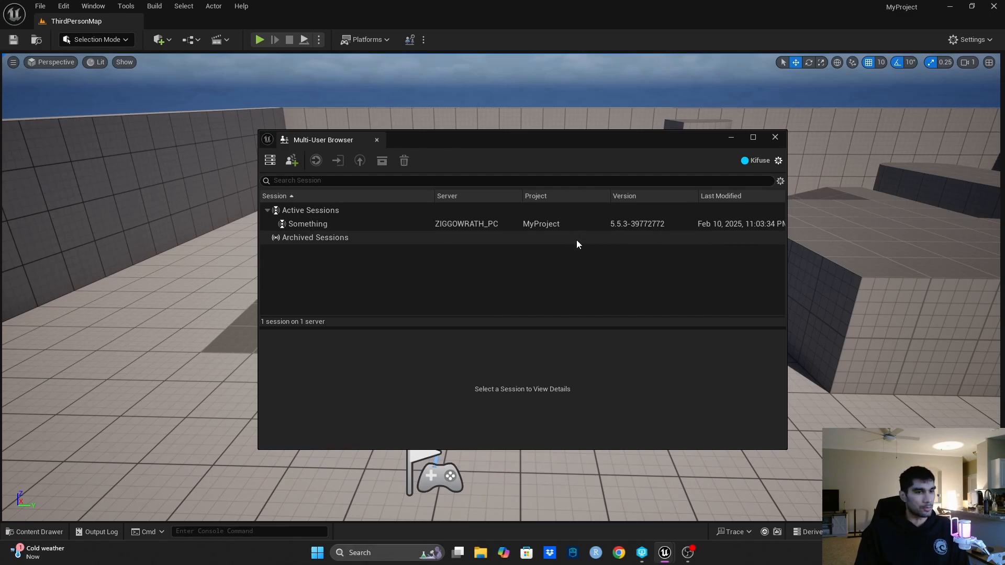
mouse_move(625, 204)
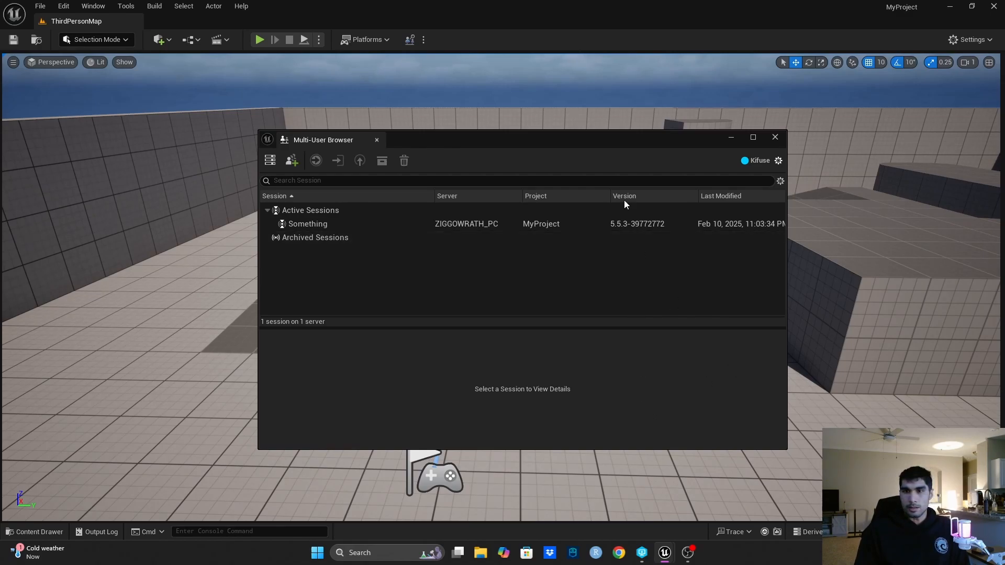
click(307, 224)
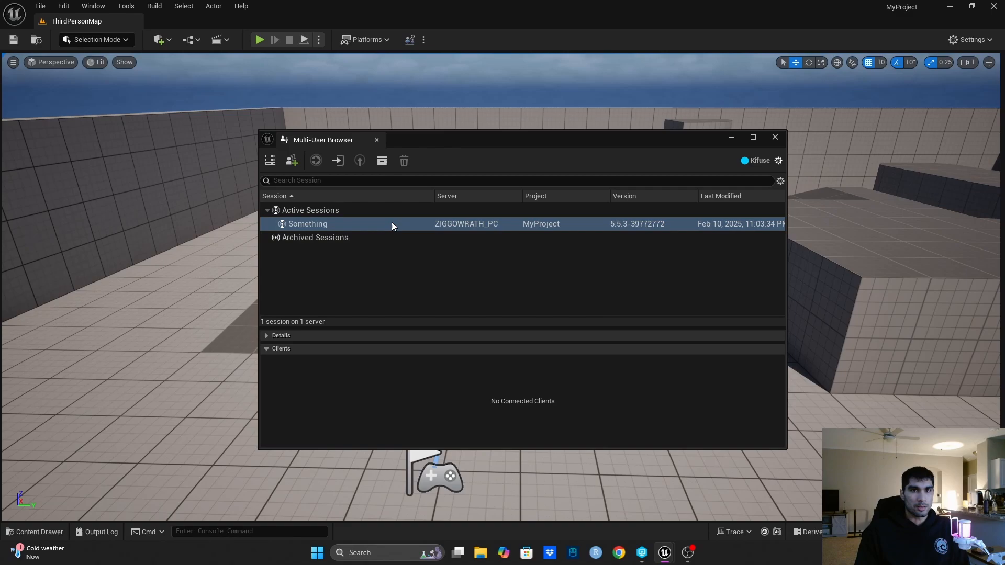
Join session Something from the second editor so both users are connected.
double_click(307, 224)
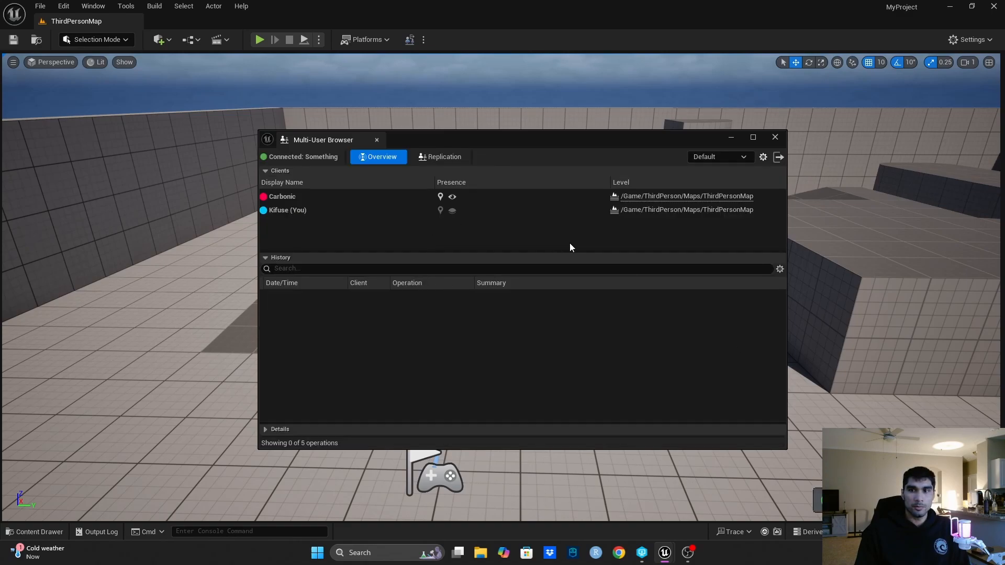
mouse_move(477, 226)
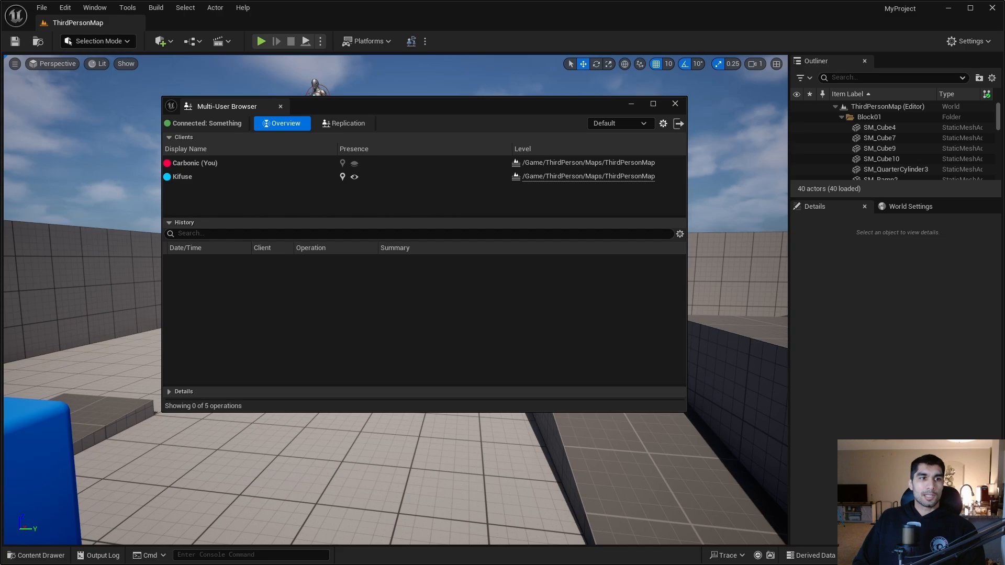
mouse_move(198, 180)
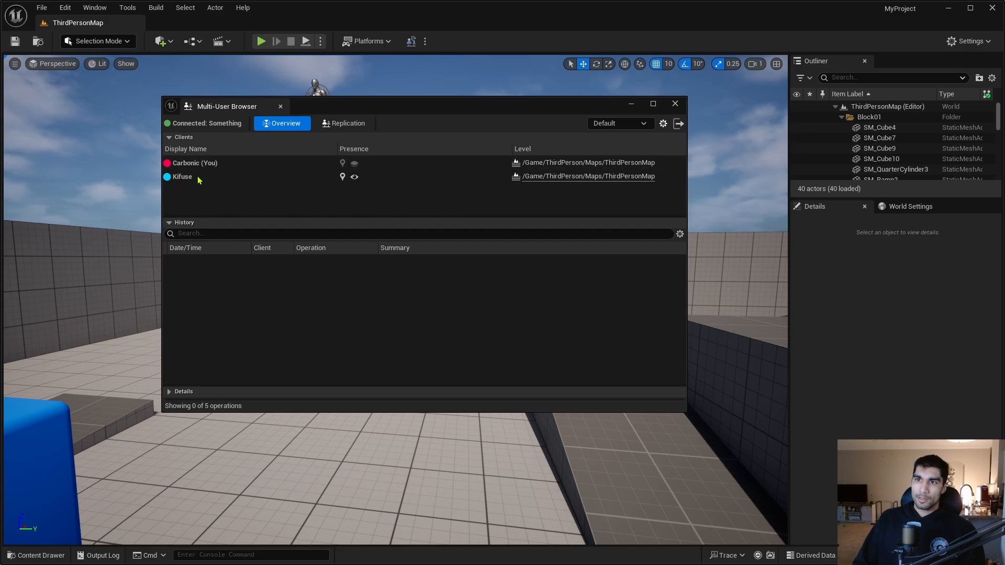
mouse_move(181, 176)
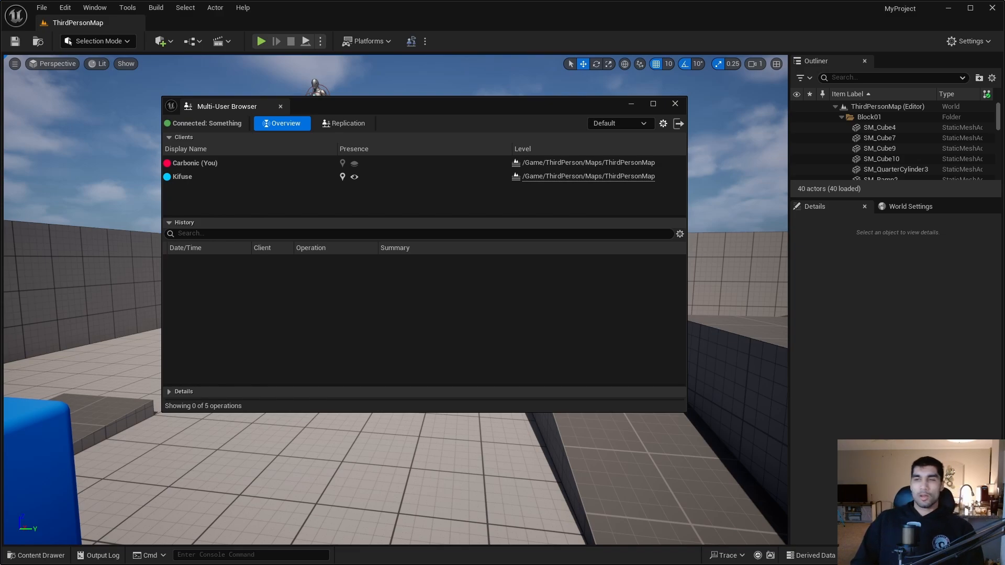
Close the Multi-User browser and select SM_SkySphere in the shared level.
click(674, 104)
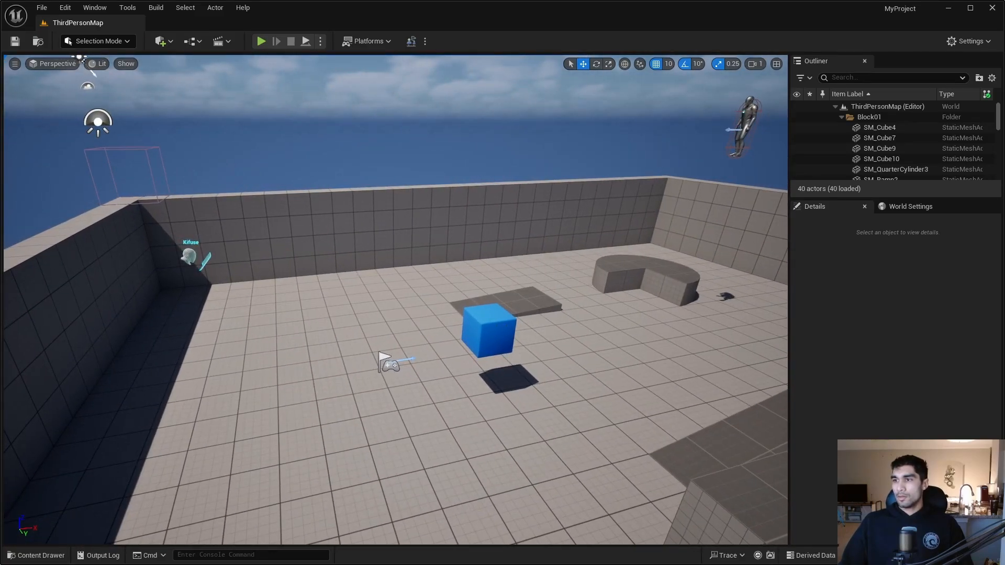
click(489, 330)
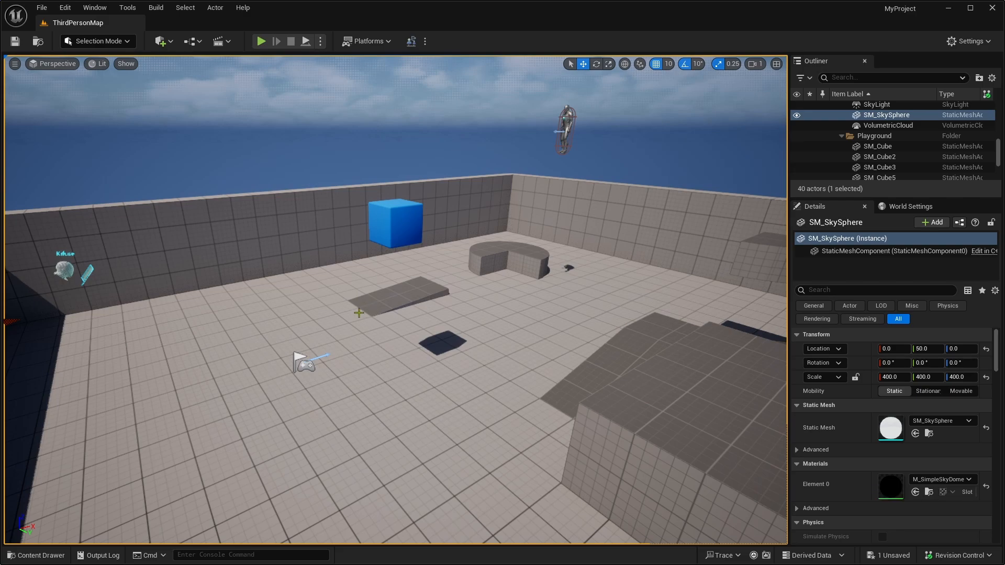
mouse_move(376, 342)
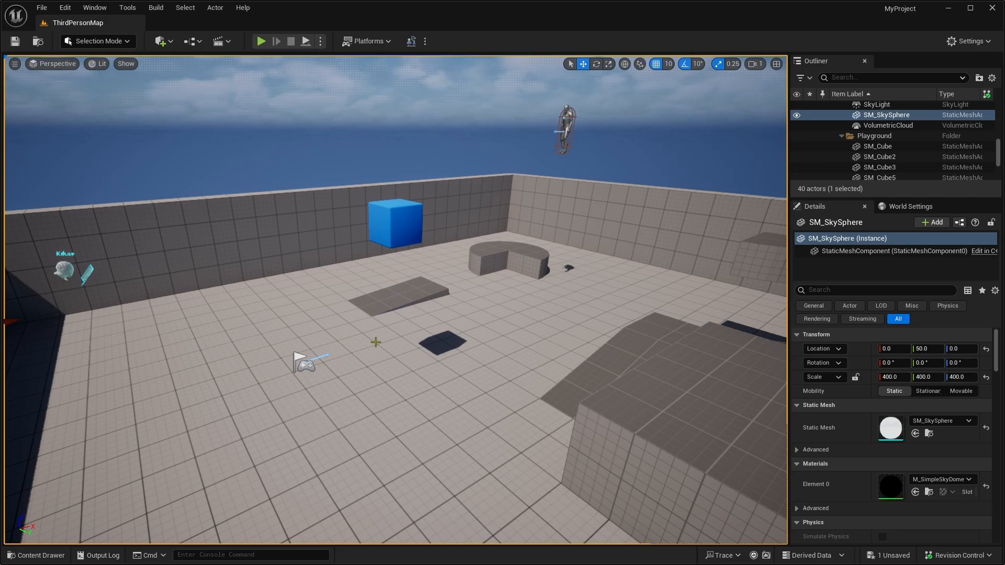
mouse_move(410, 271)
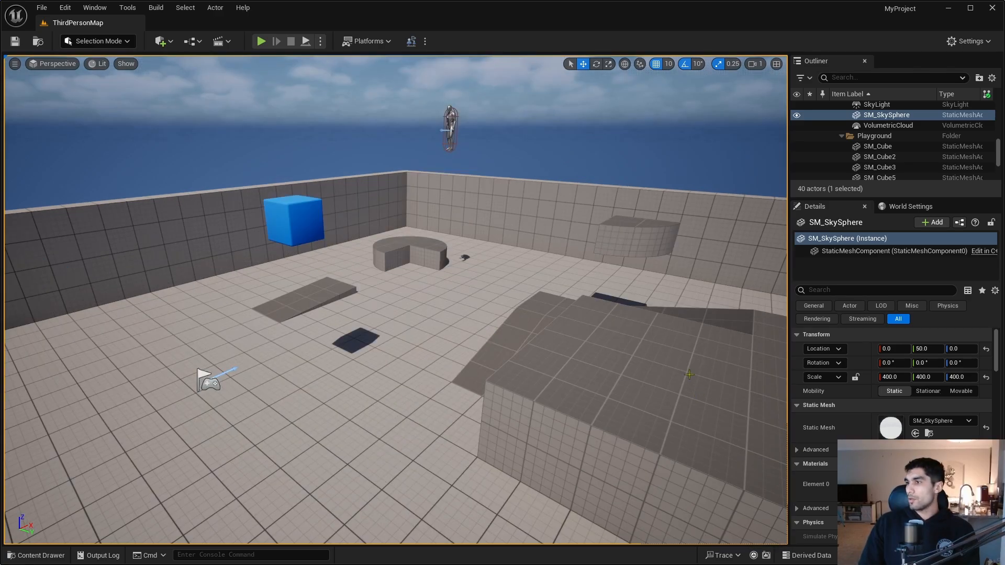
mouse_move(477, 276)
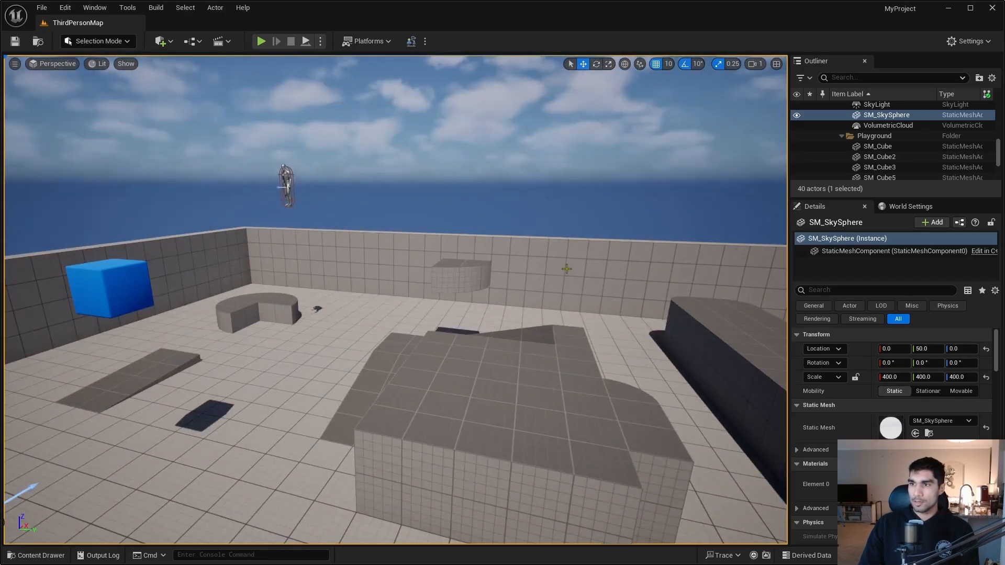
mouse_move(318, 315)
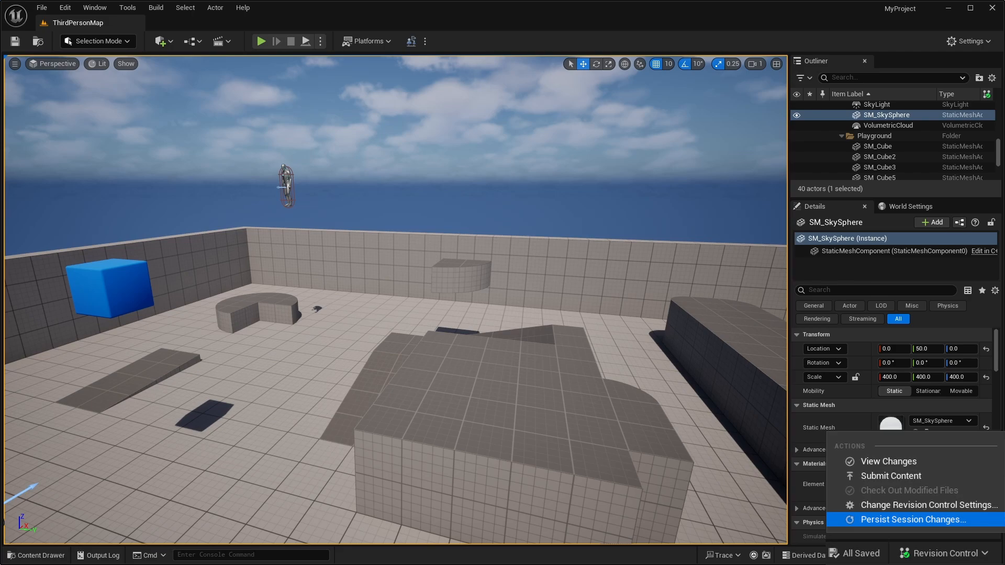
mouse_move(910, 520)
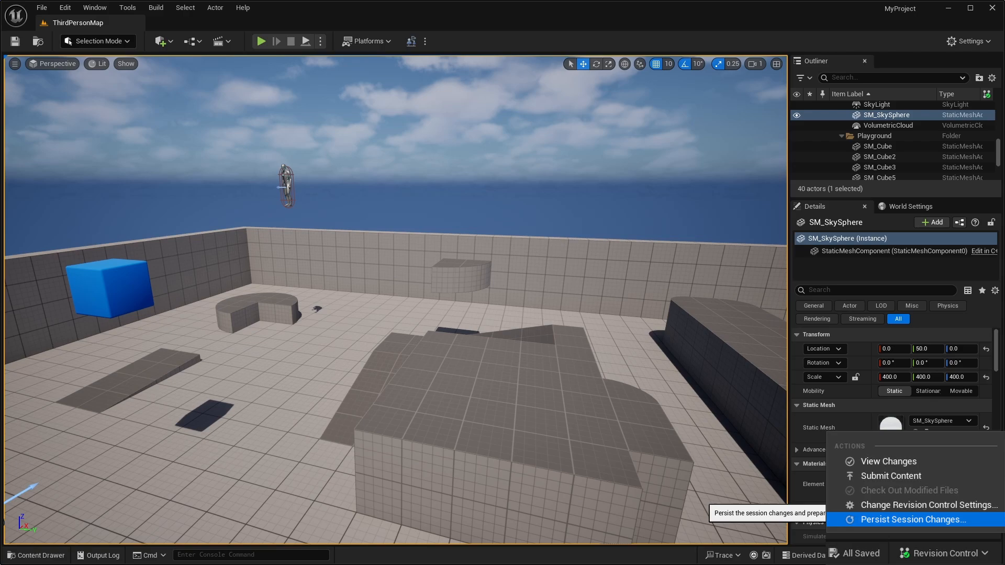
Choose Persist Session Changes... to bring up the Persist & Submit Files dialog.
click(909, 519)
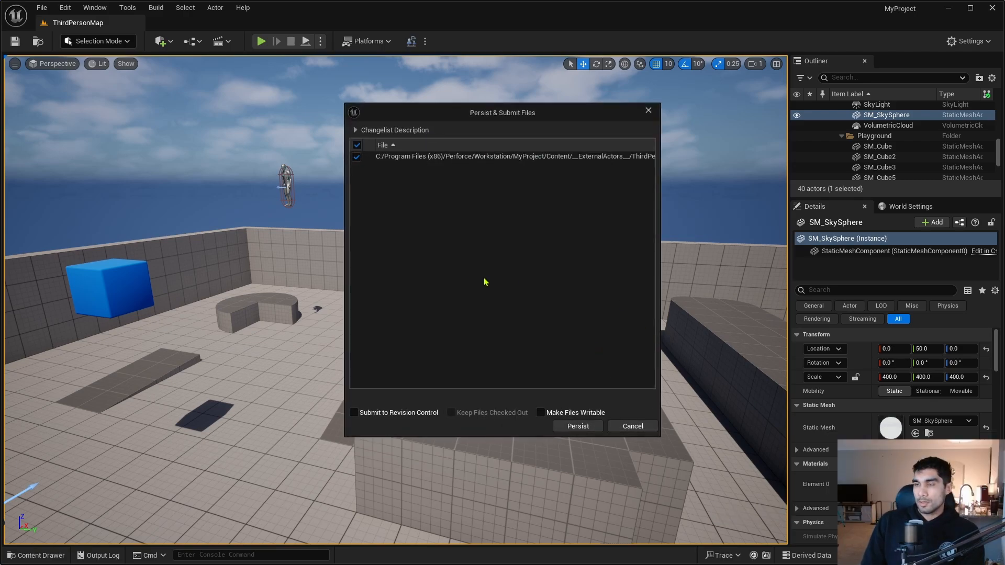
mouse_move(506, 121)
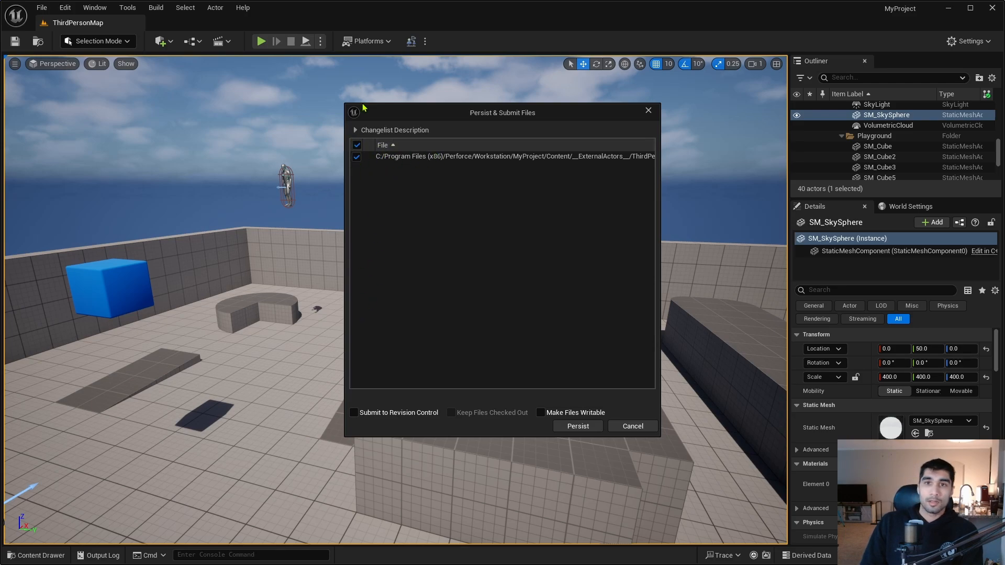
mouse_move(547, 333)
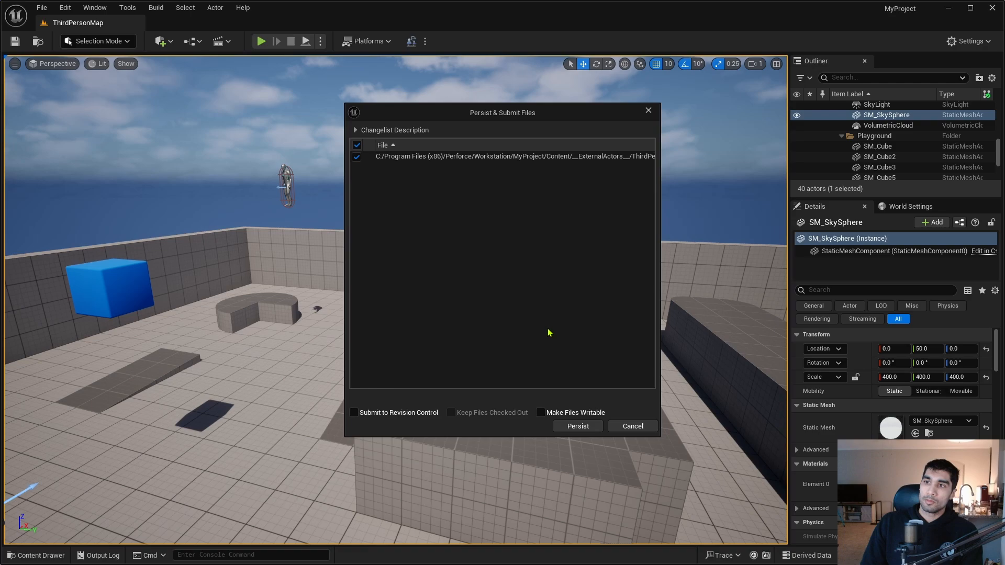
mouse_move(441, 210)
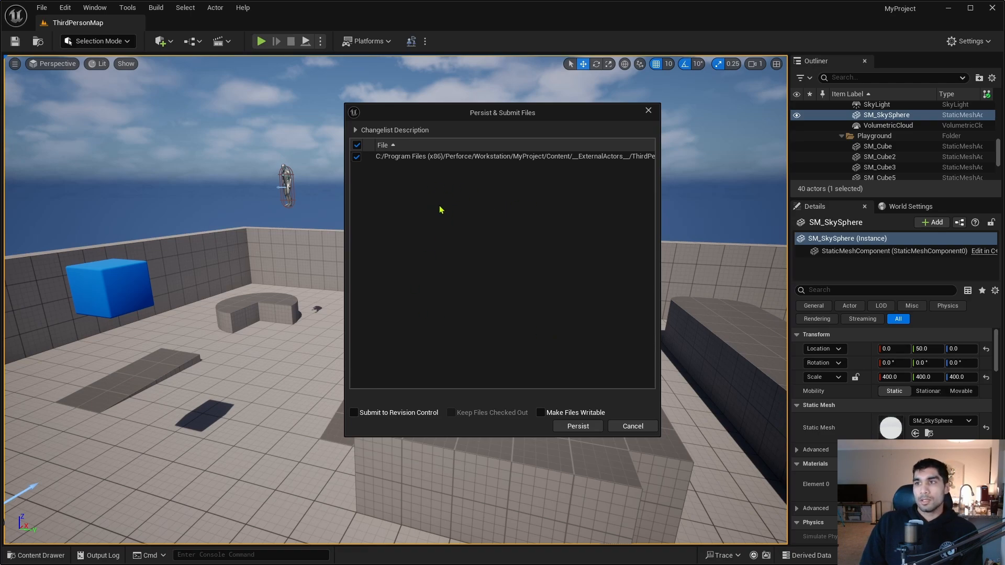
mouse_move(356, 473)
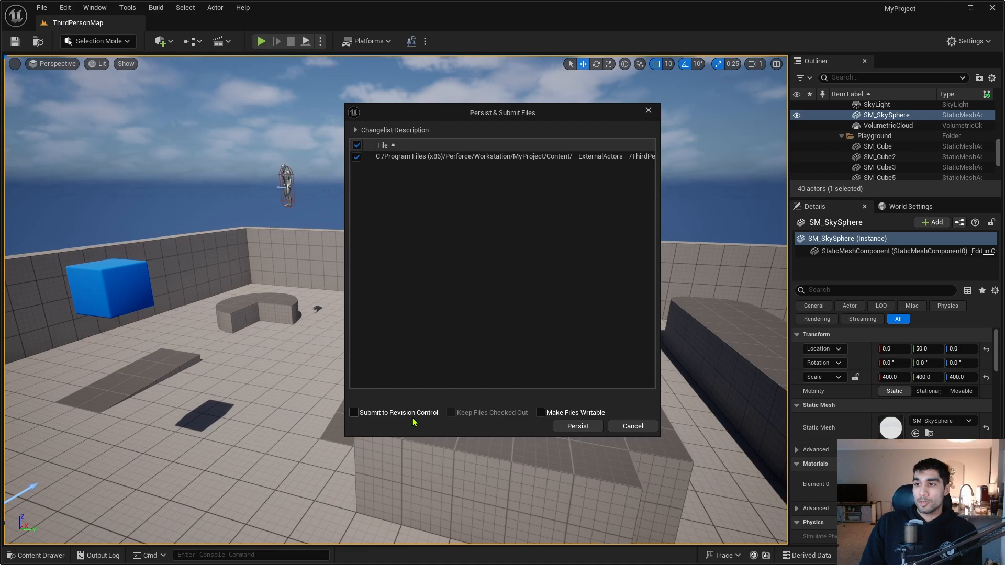
mouse_move(432, 187)
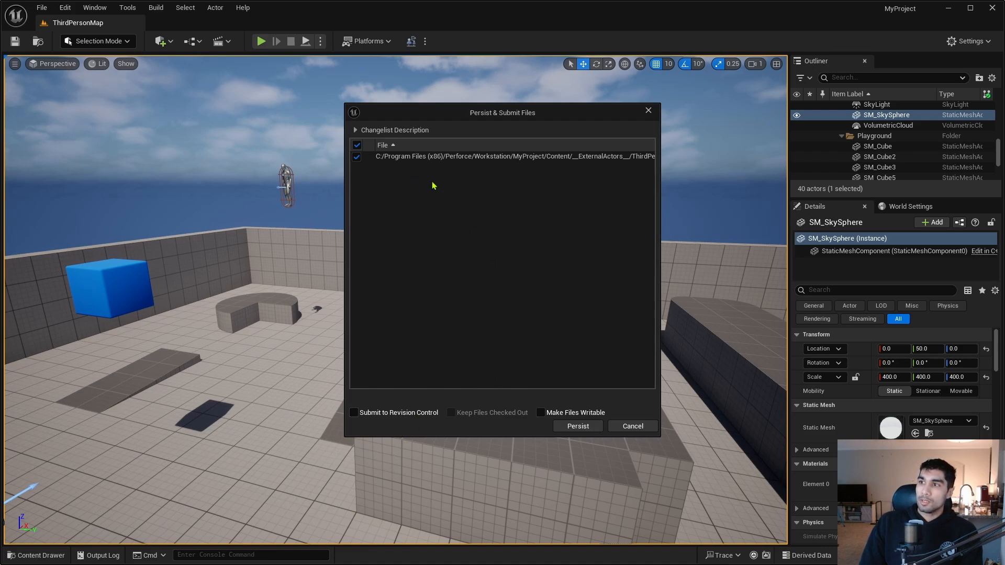
mouse_move(404, 194)
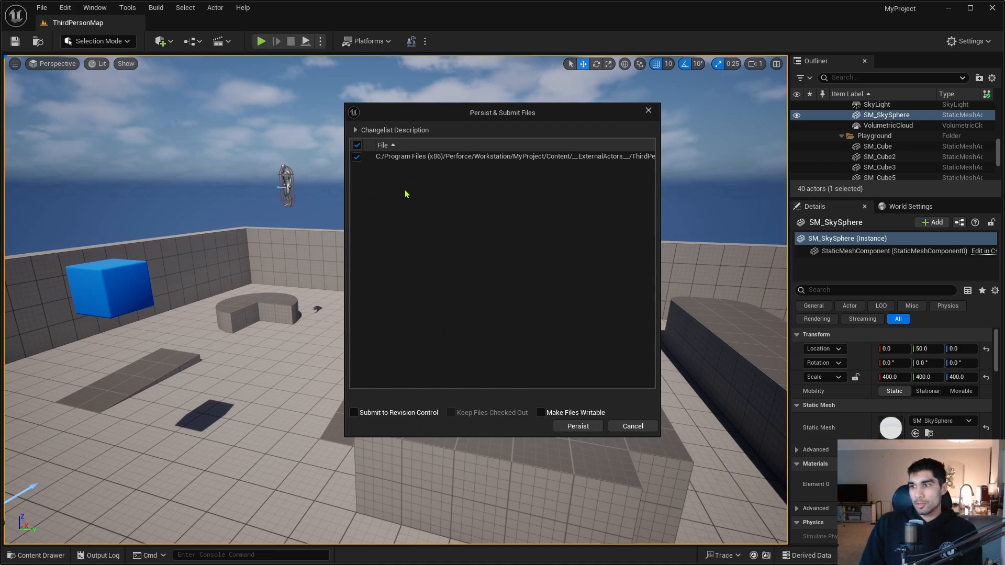
mouse_move(414, 189)
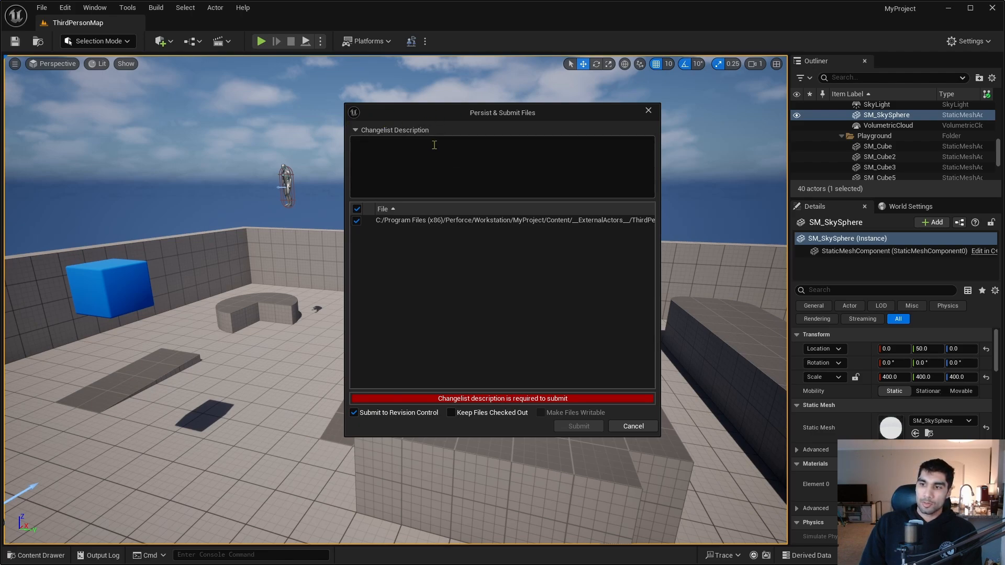
mouse_move(344, 456)
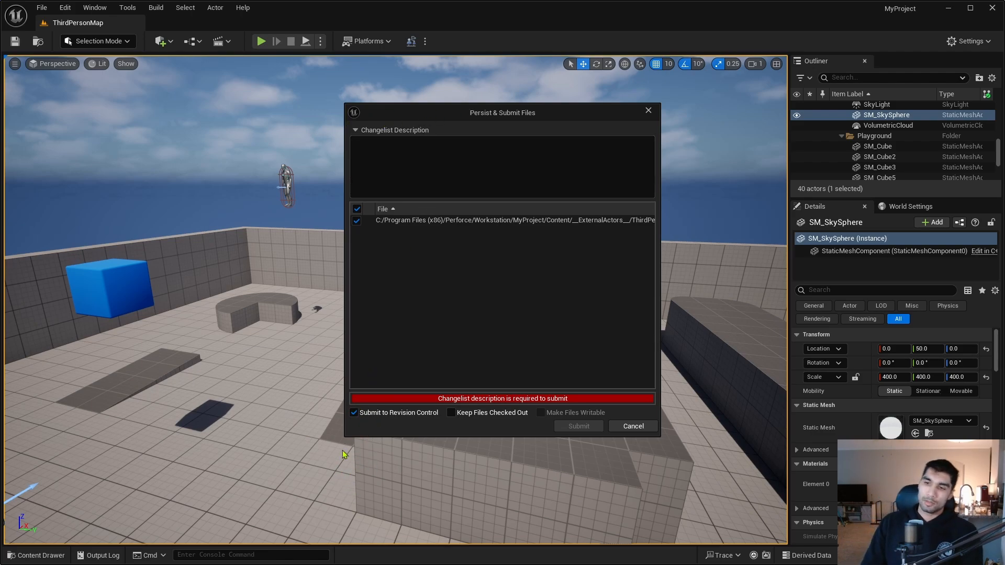
mouse_move(477, 262)
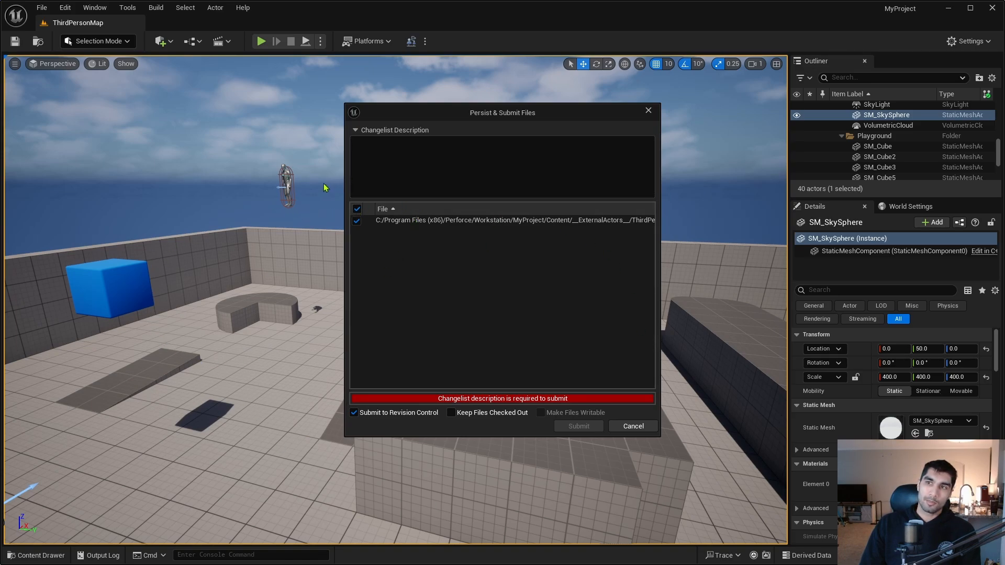
Enter the changelist description 'Made change' and submit the persisted files to revision control.
click(501, 167)
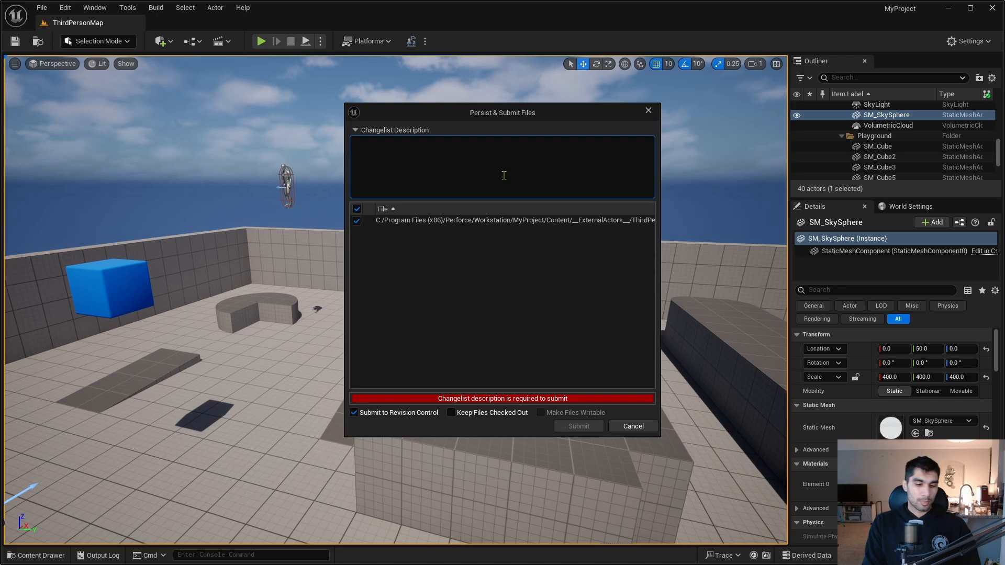
text(Made c)
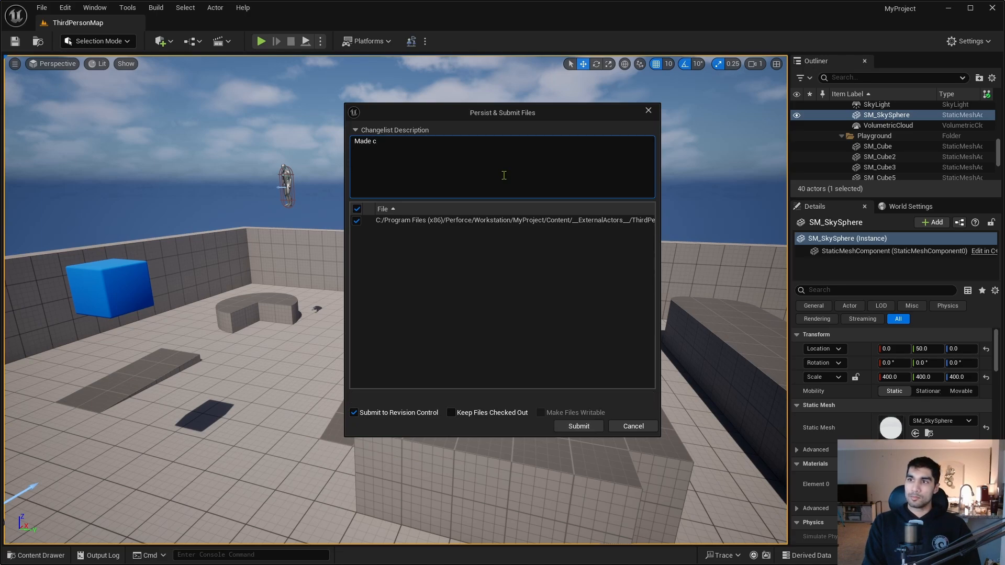
text(hange)
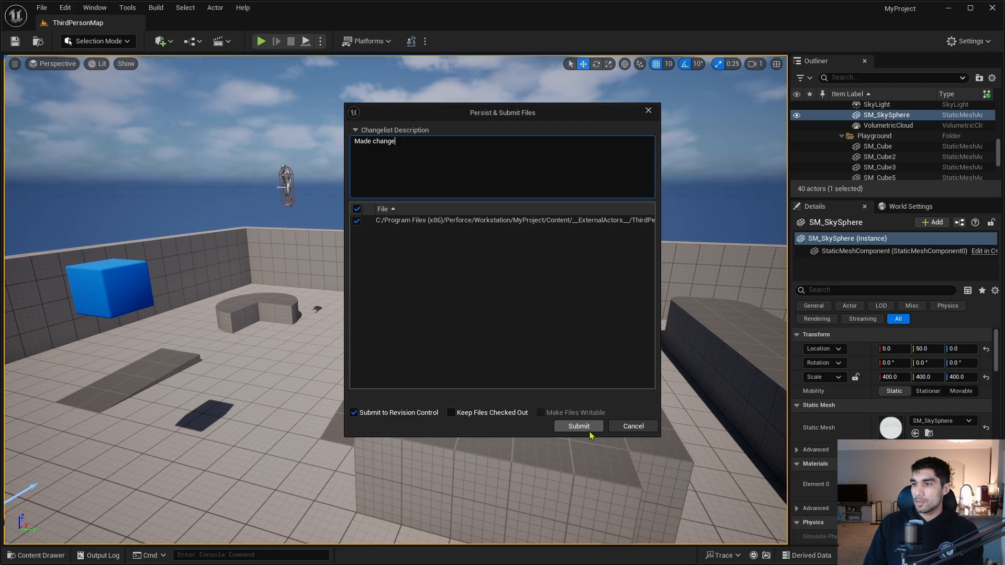
mouse_move(477, 420)
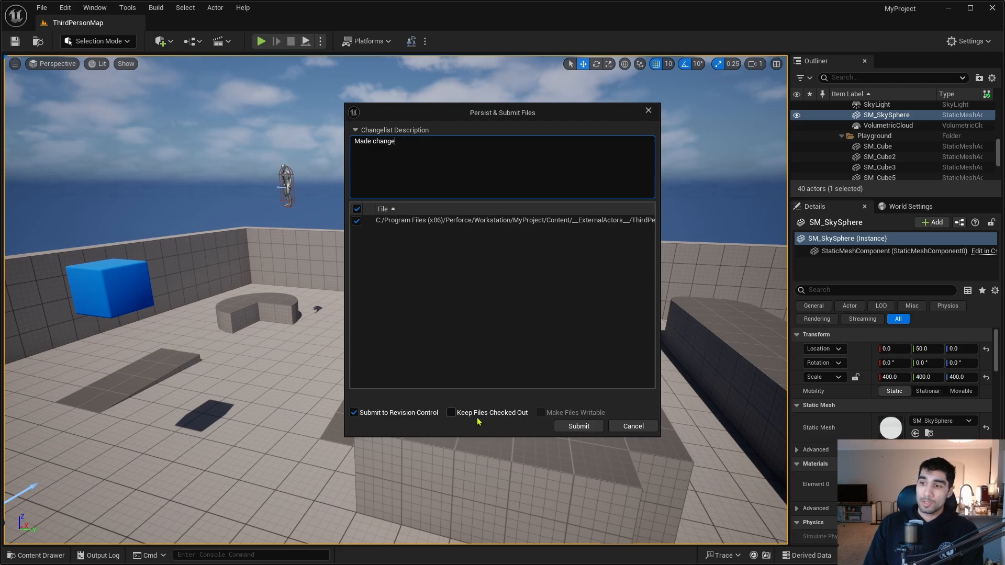
mouse_move(625, 321)
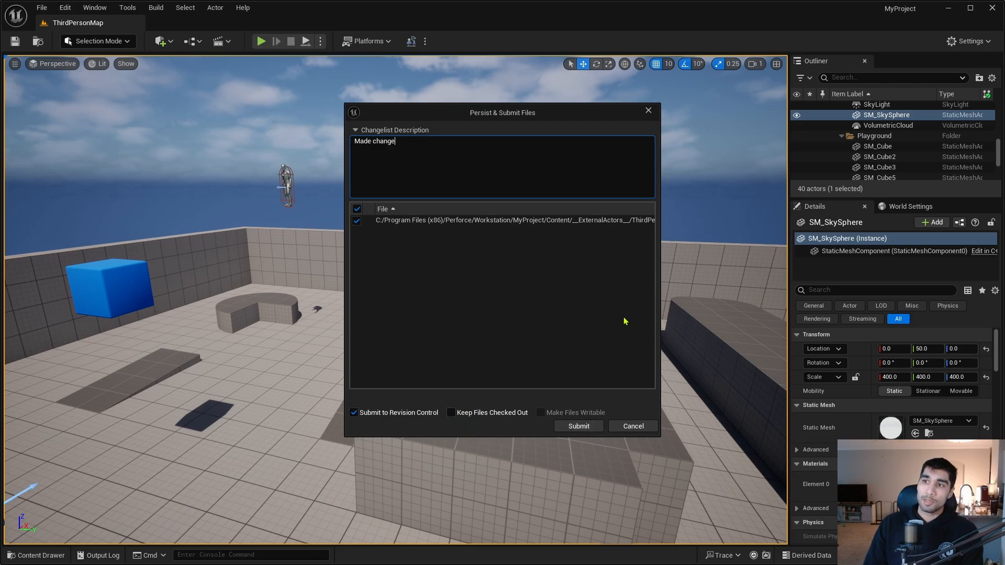
mouse_move(698, 280)
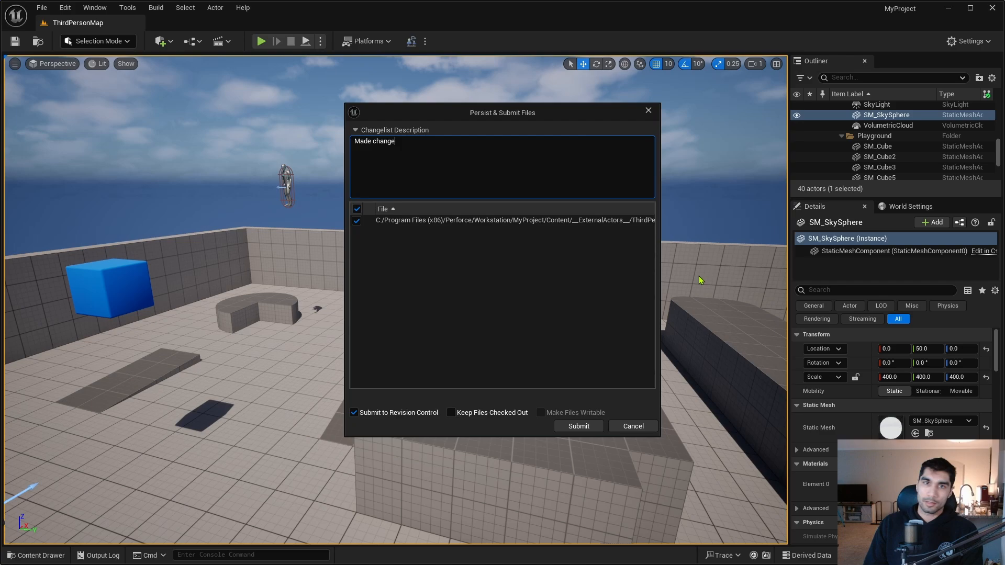
mouse_move(584, 204)
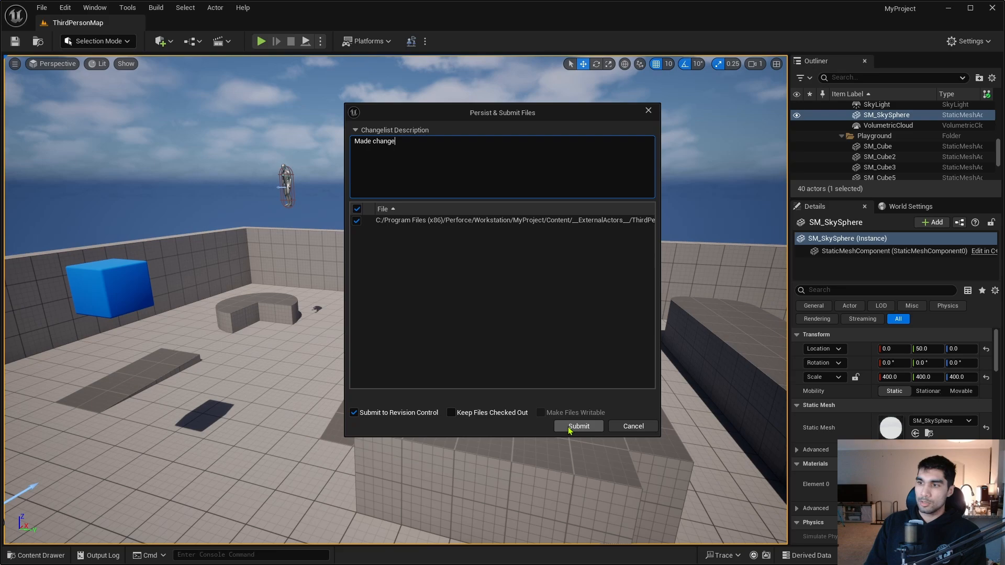
mouse_move(580, 430)
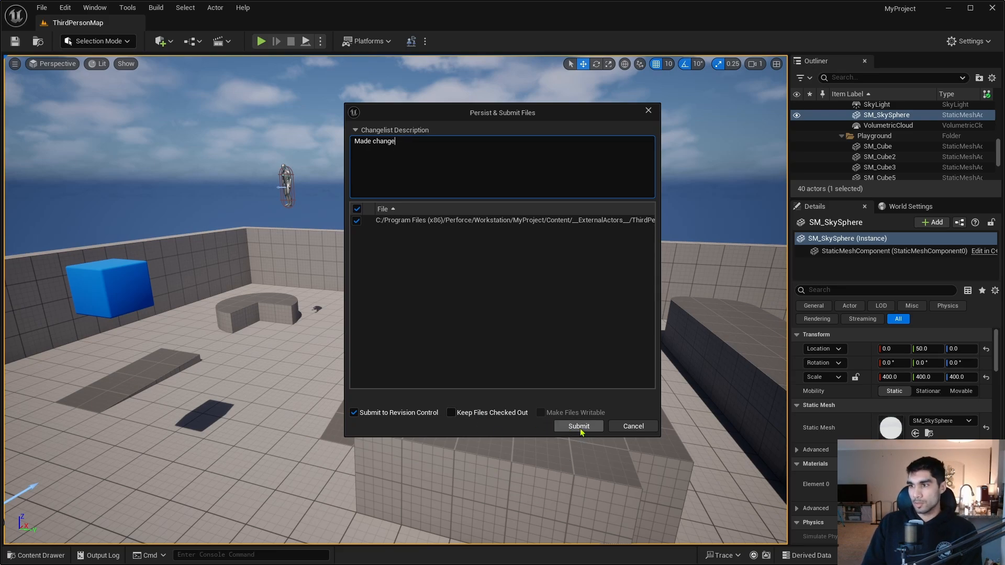
click(578, 426)
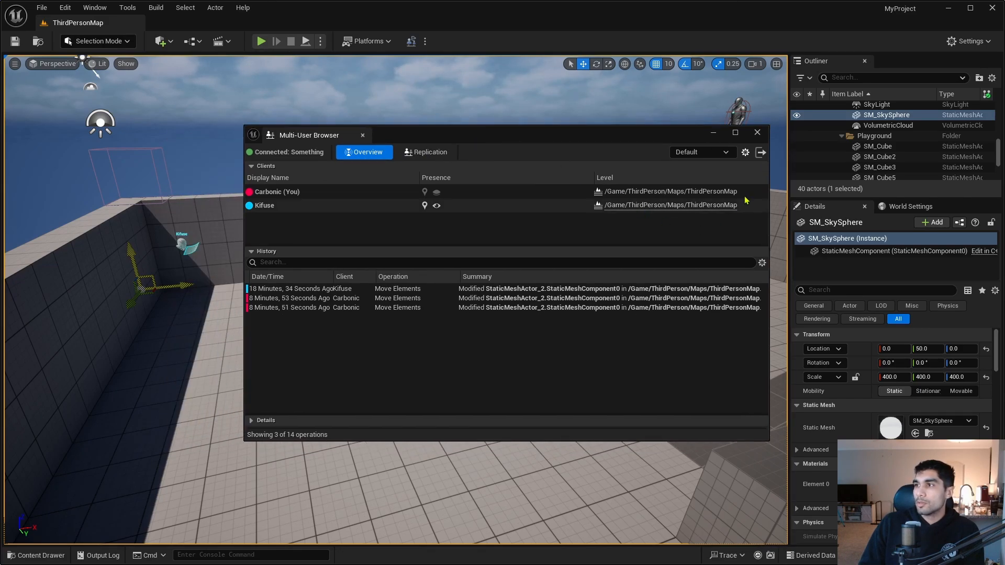
mouse_move(761, 153)
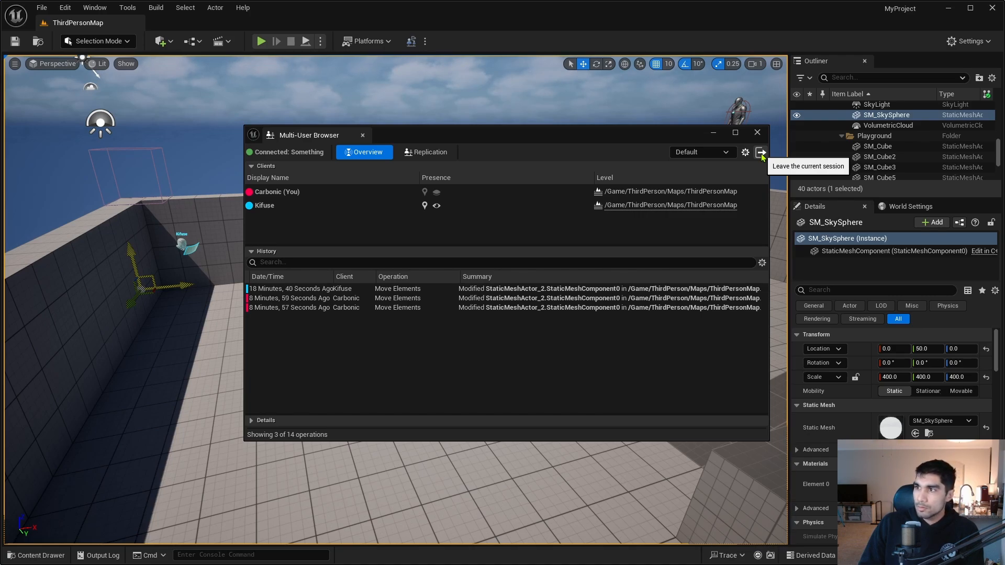
Leave the Something session, answering Yes to persisting changes and starting a 'Cha' description.
click(761, 153)
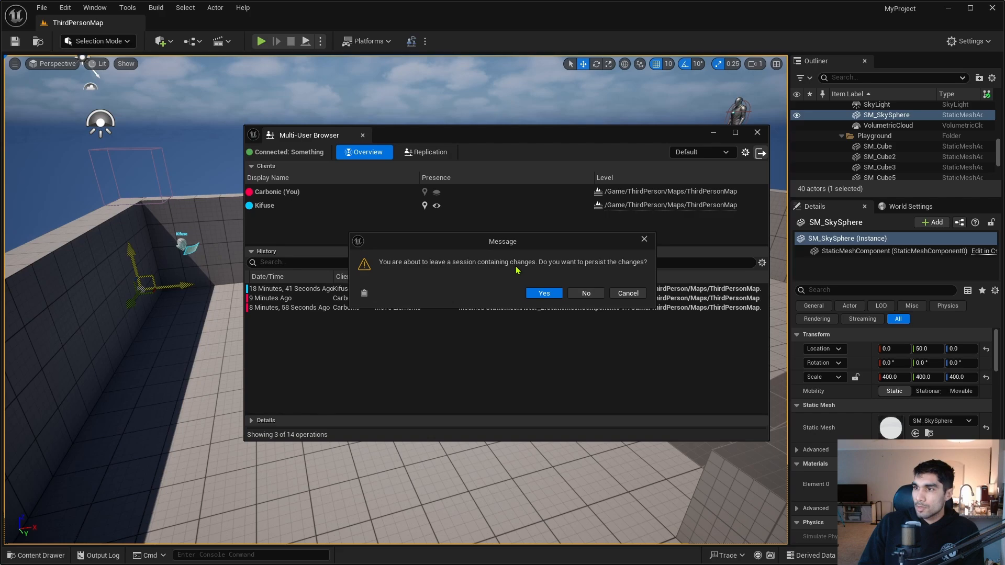
mouse_move(576, 273)
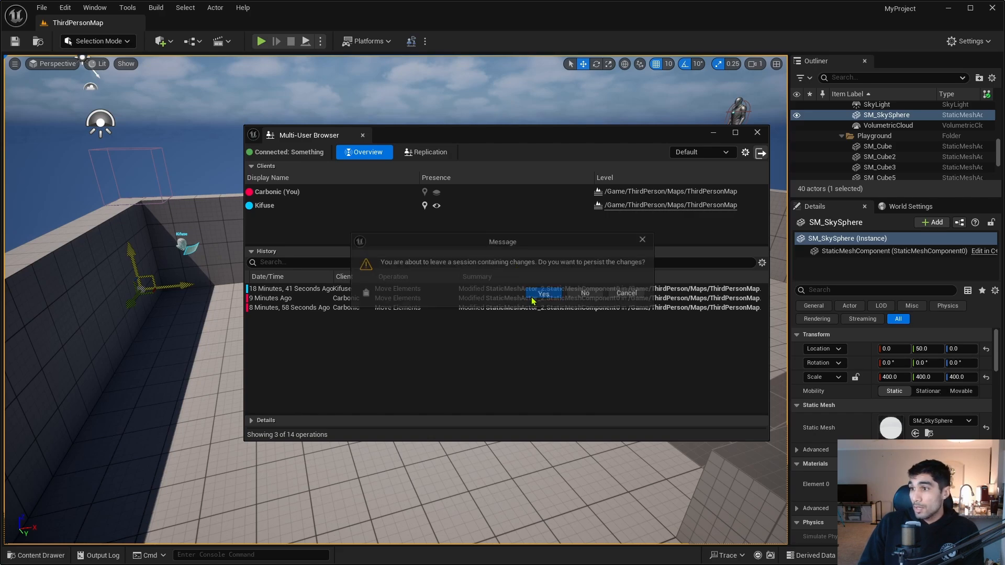
click(543, 293)
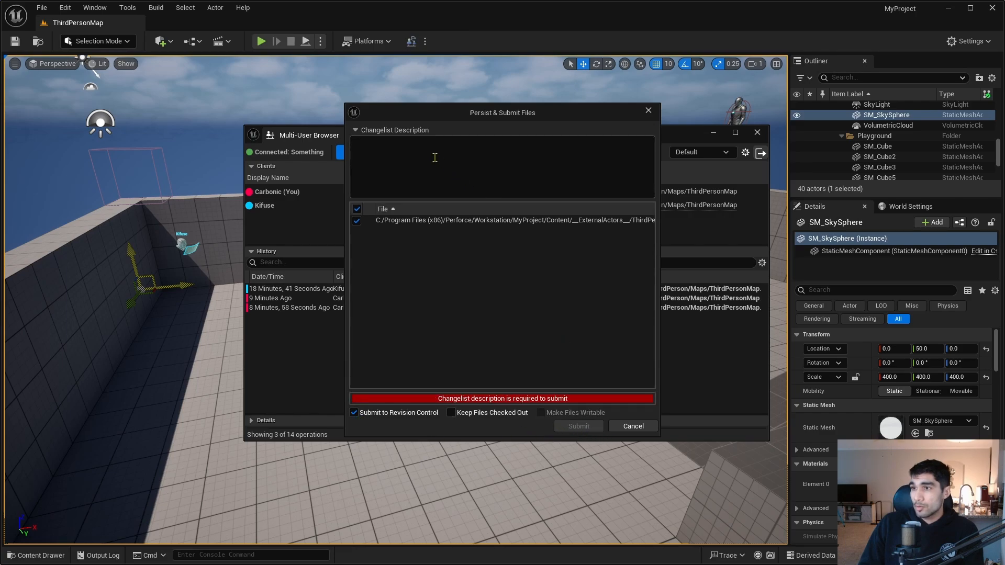
text(Cha)
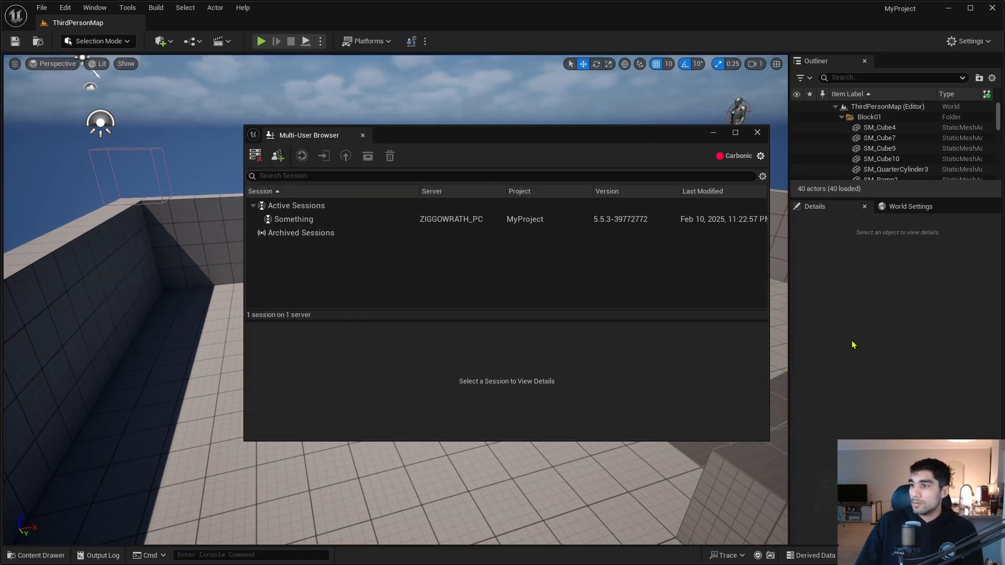
mouse_move(625, 164)
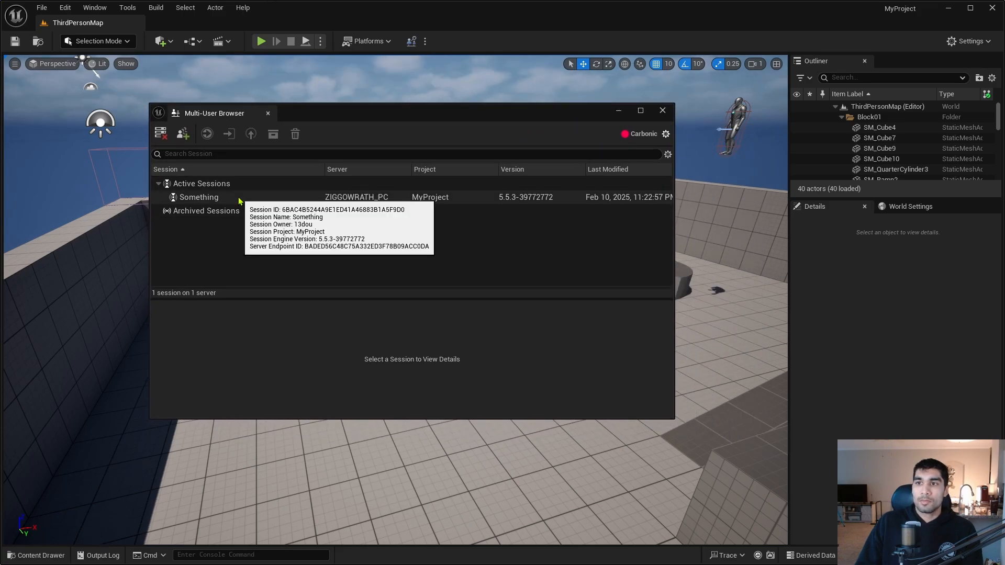
Delete the Something session from the server and confirm, leaving no sessions.
click(199, 197)
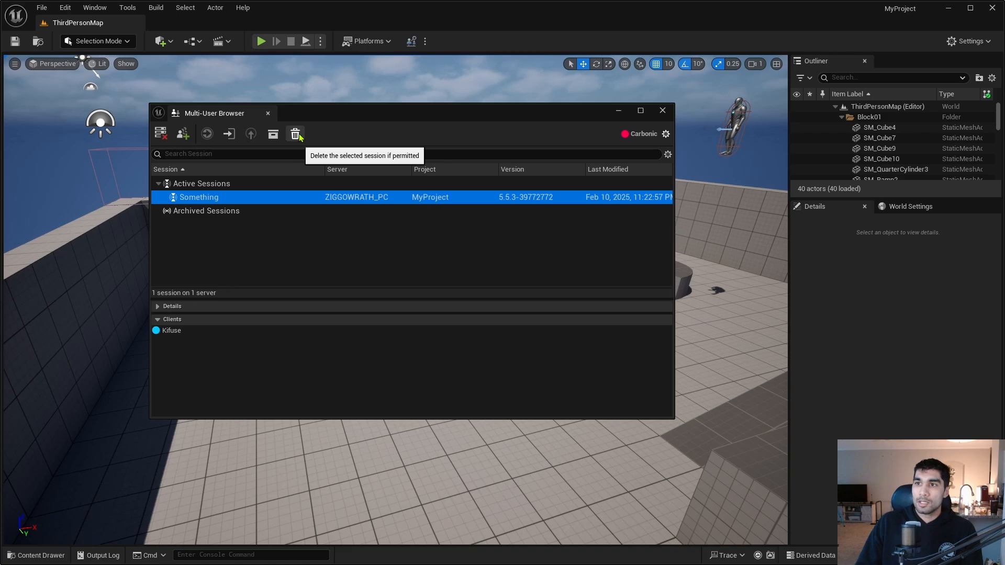
click(295, 134)
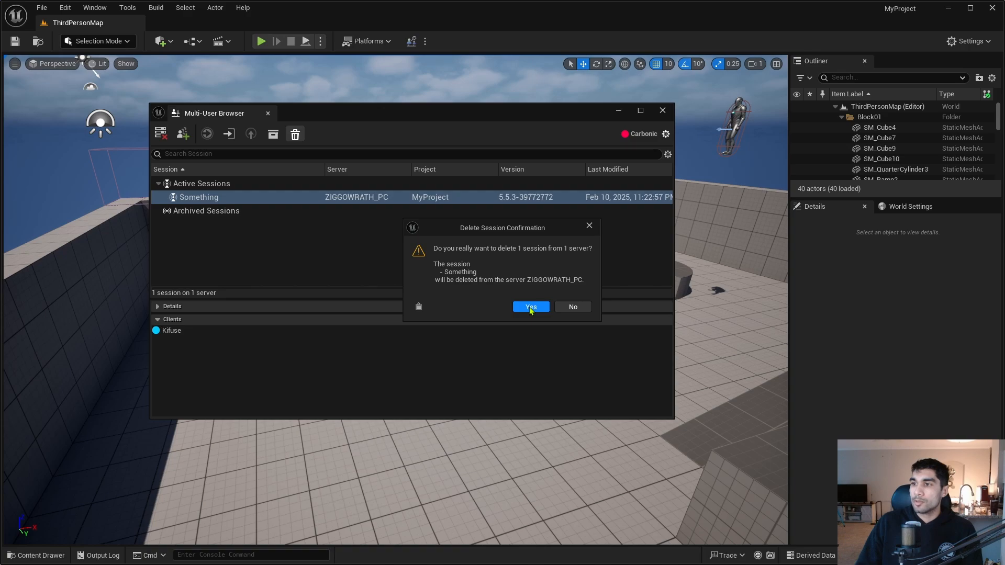
click(530, 307)
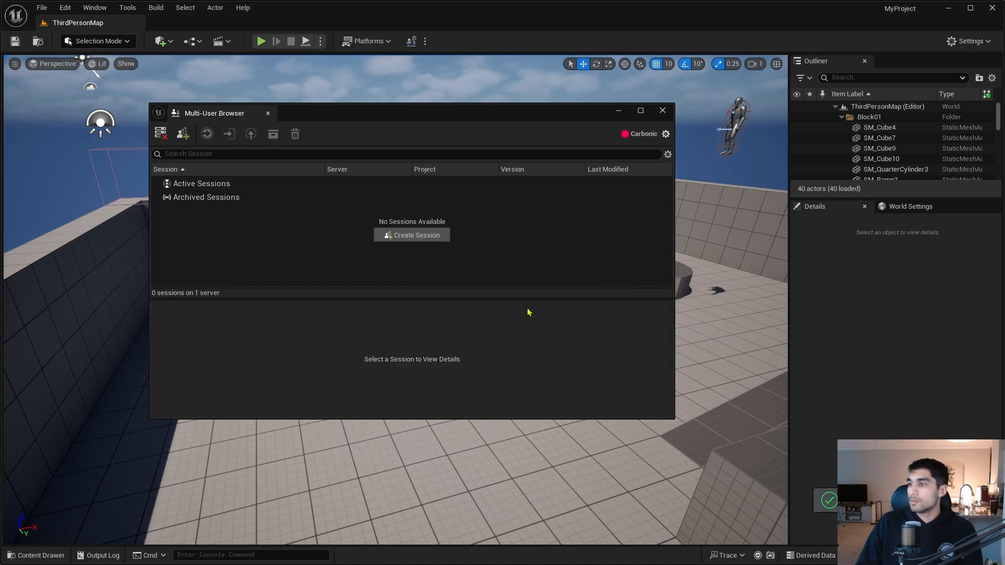
mouse_move(543, 338)
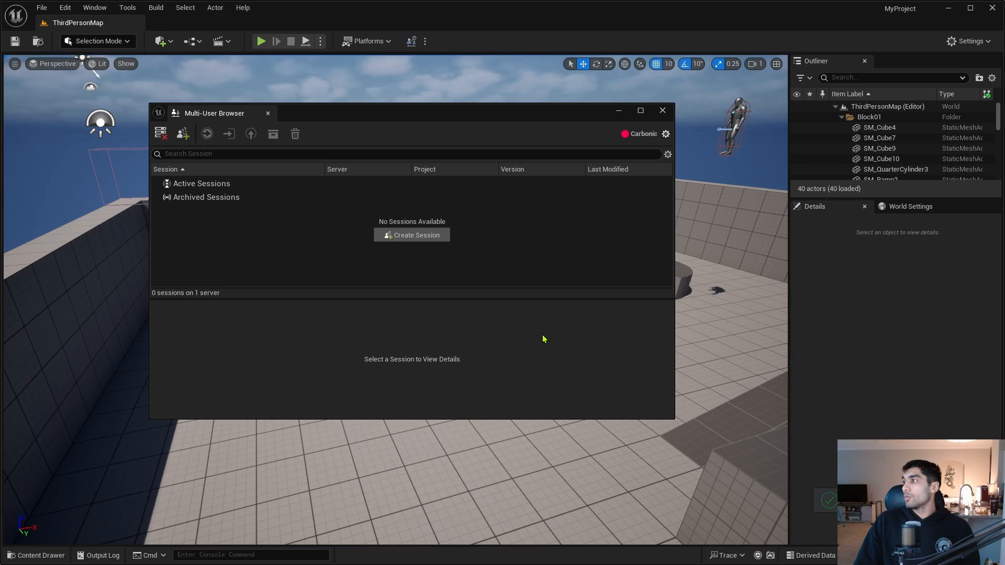
mouse_move(548, 237)
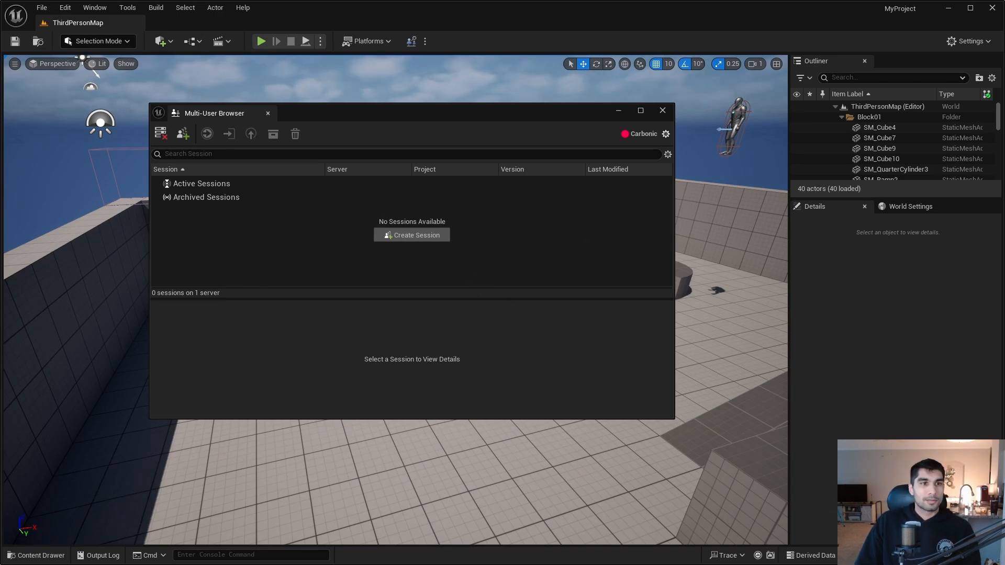
mouse_move(459, 117)
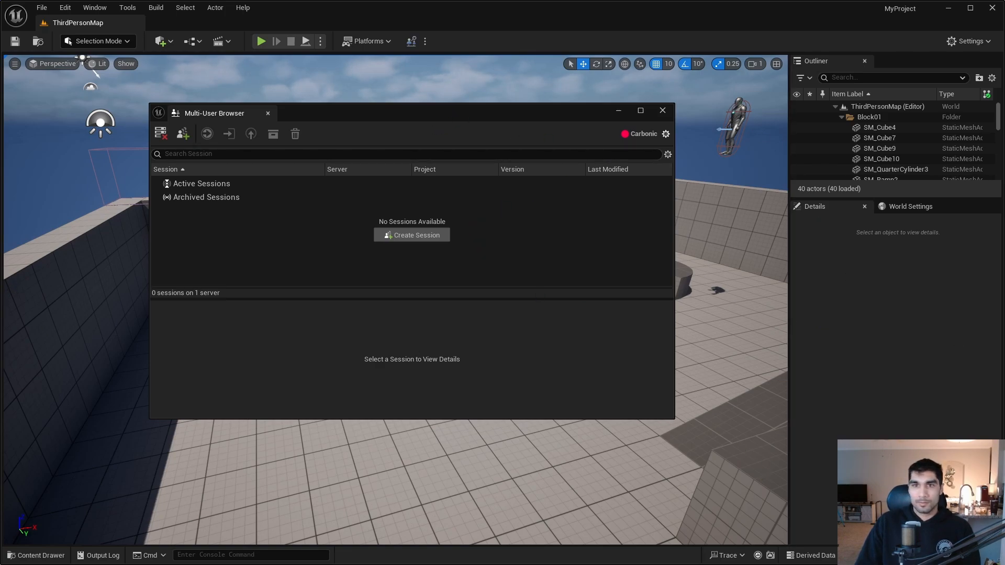
mouse_move(500, 280)
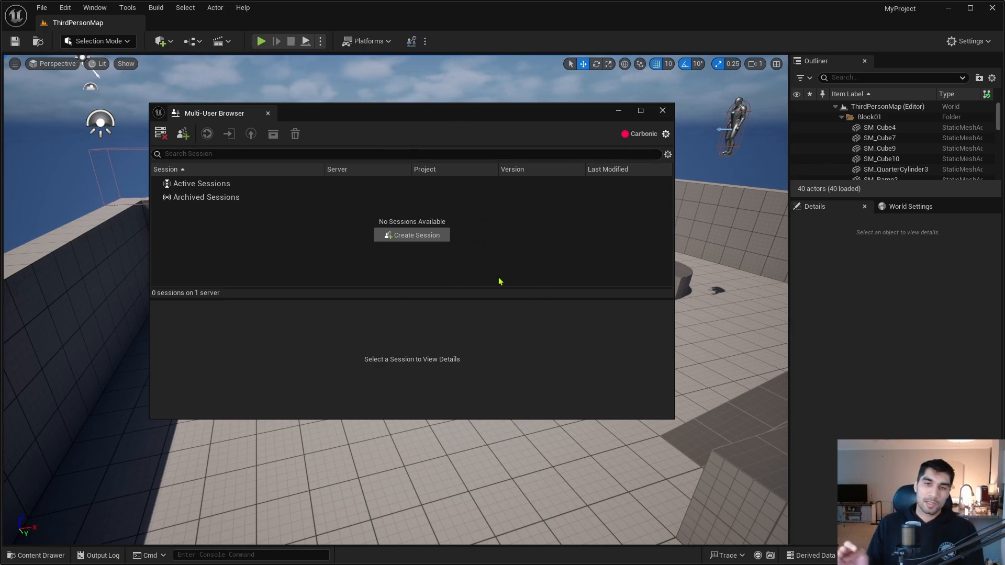